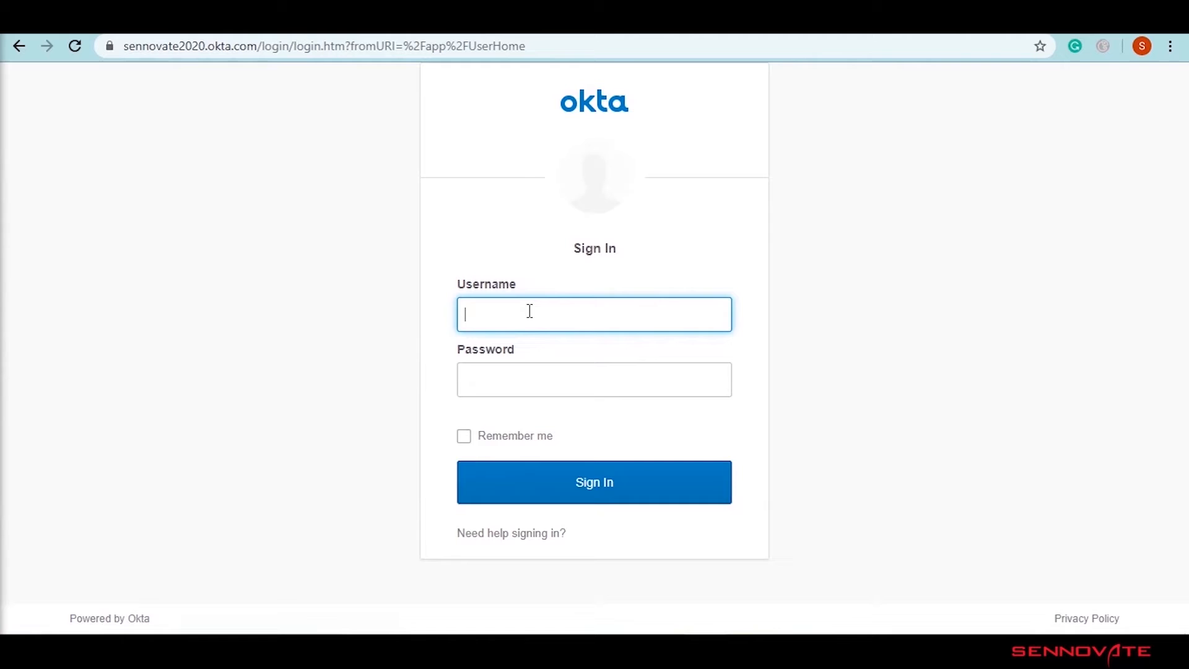
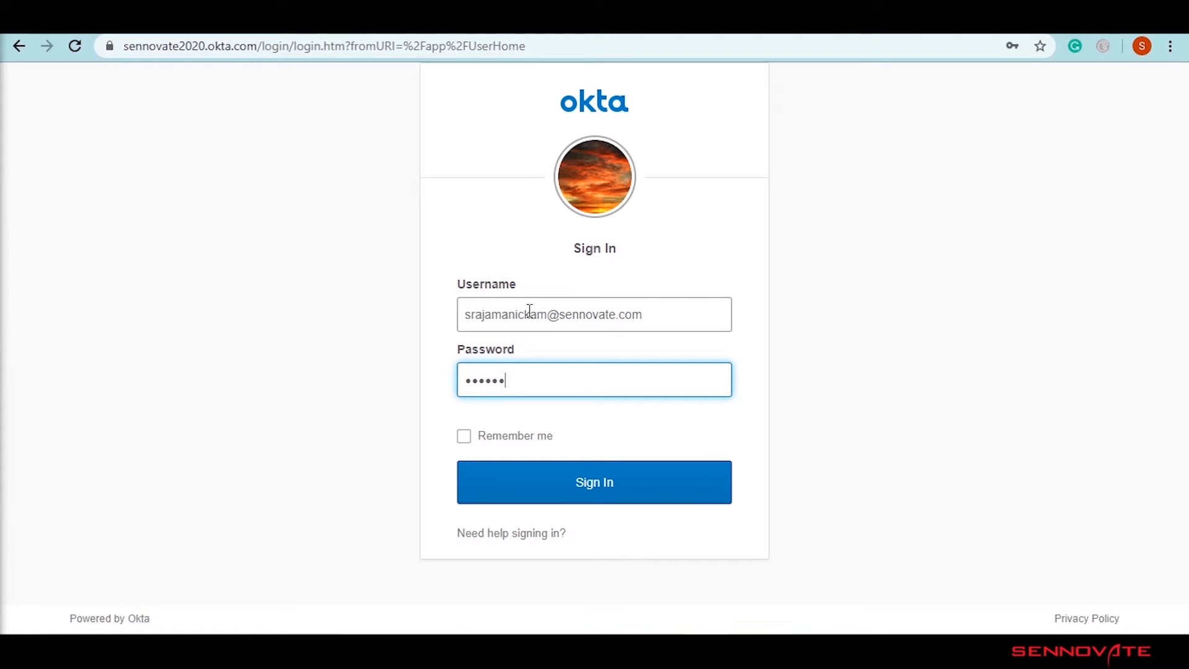
{"action": "left_click", "coordinate": [593, 482]}
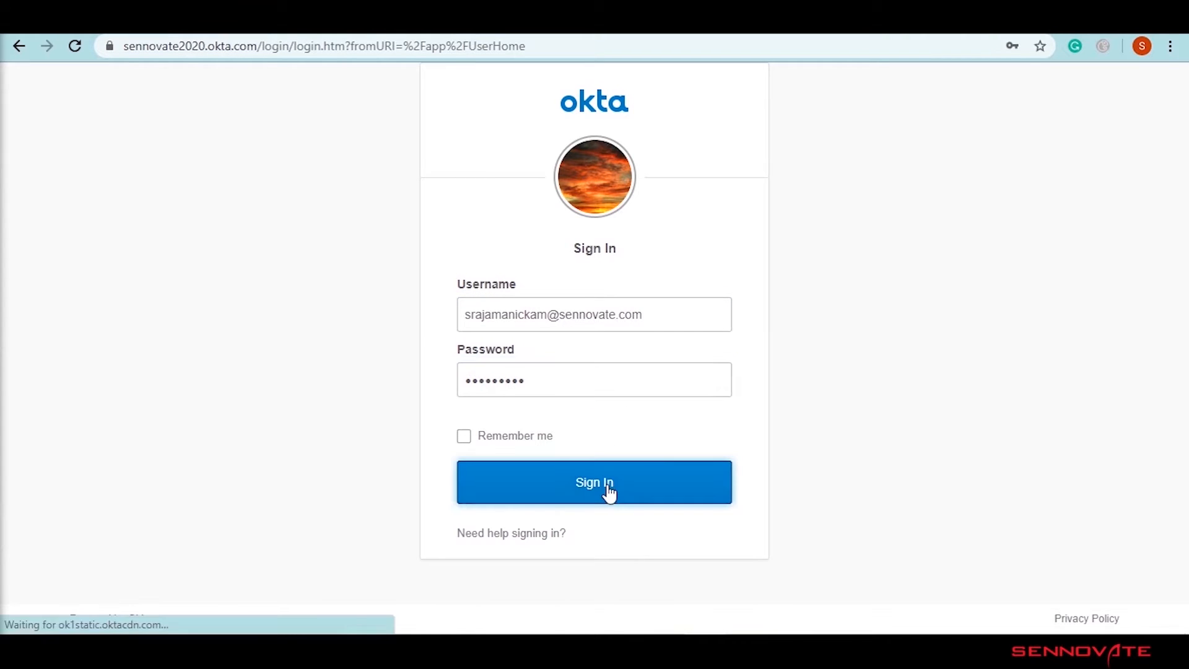
{"action": "left_click", "coordinate": [594, 482]}
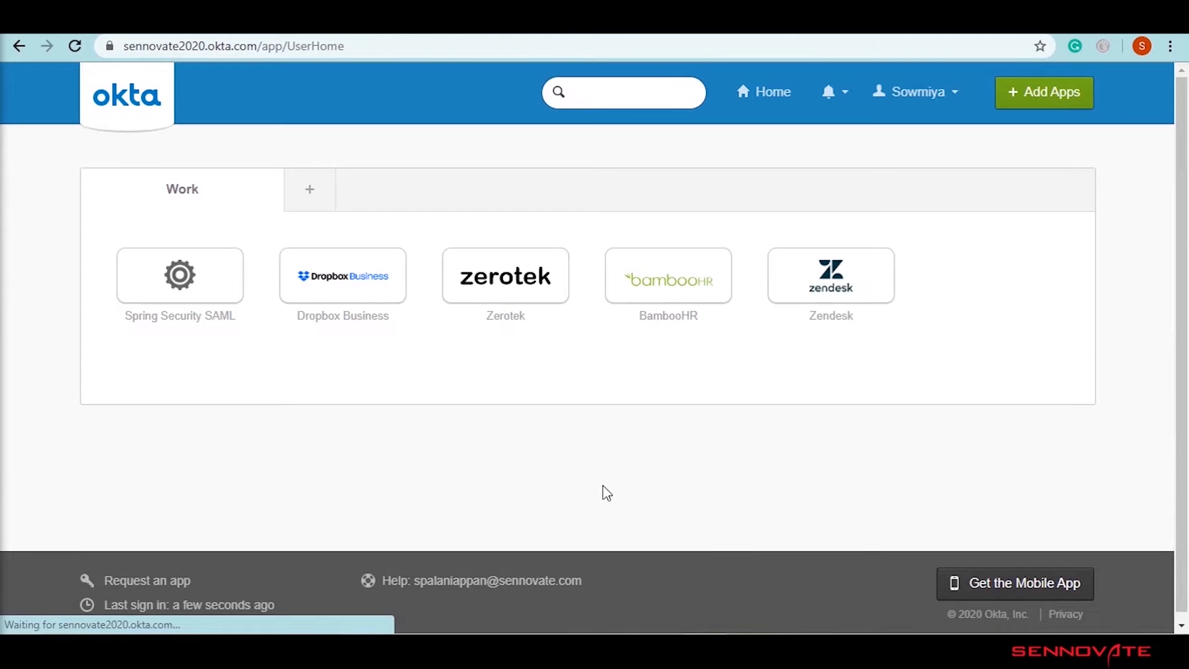
Launch the BambooHR tile from the Okta work apps
{"action": "left_click", "coordinate": [621, 91]}
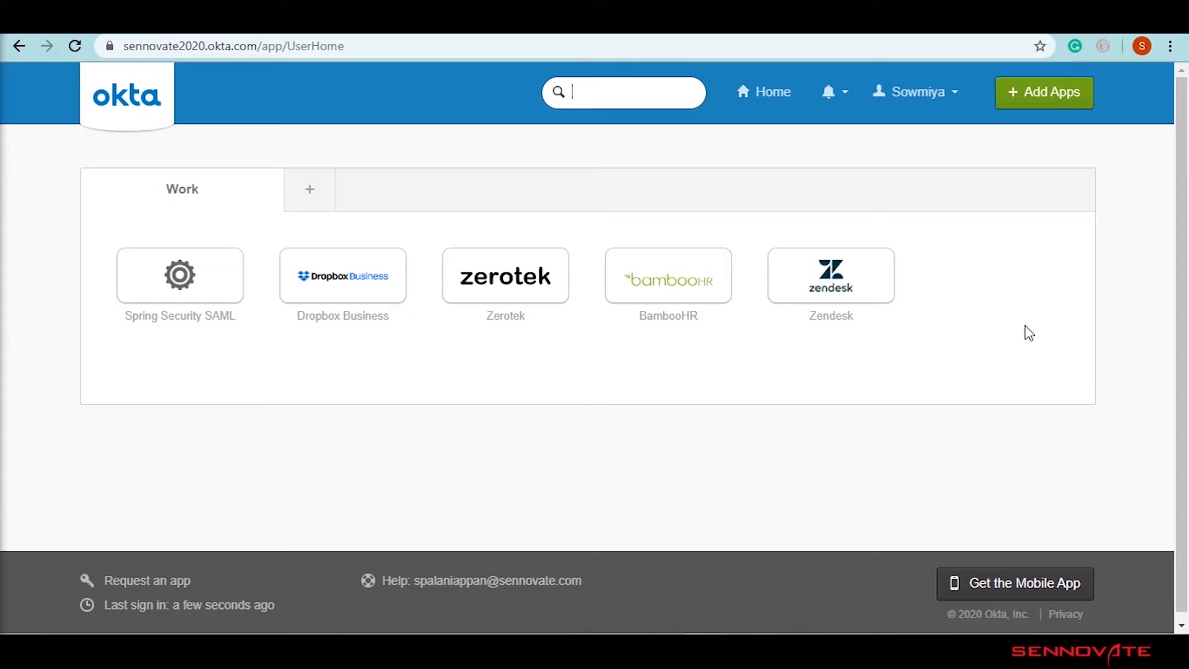
{"action": "mouse_move", "coordinate": [923, 443]}
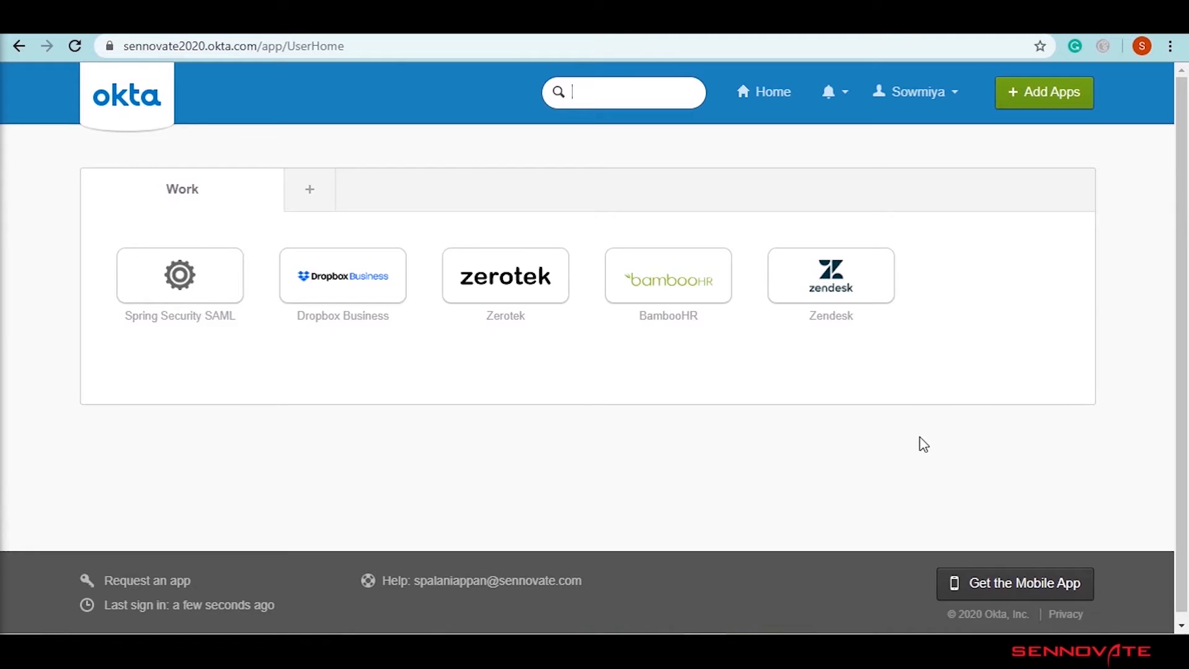
{"action": "mouse_move", "coordinate": [739, 340]}
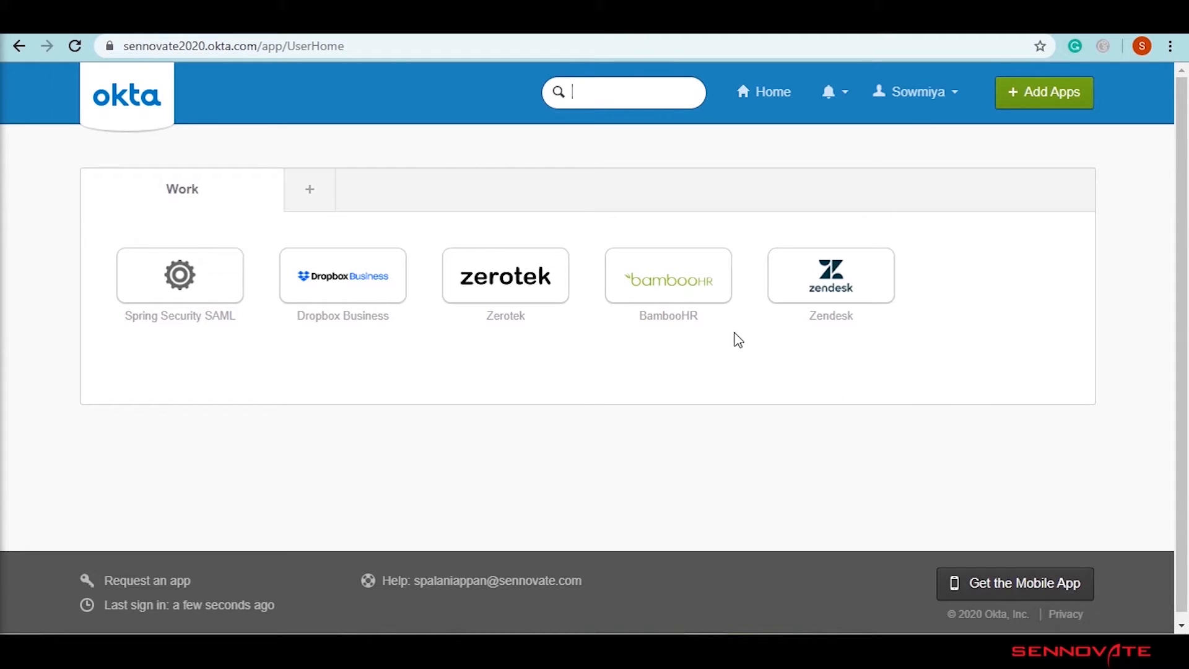
{"action": "mouse_move", "coordinate": [726, 345]}
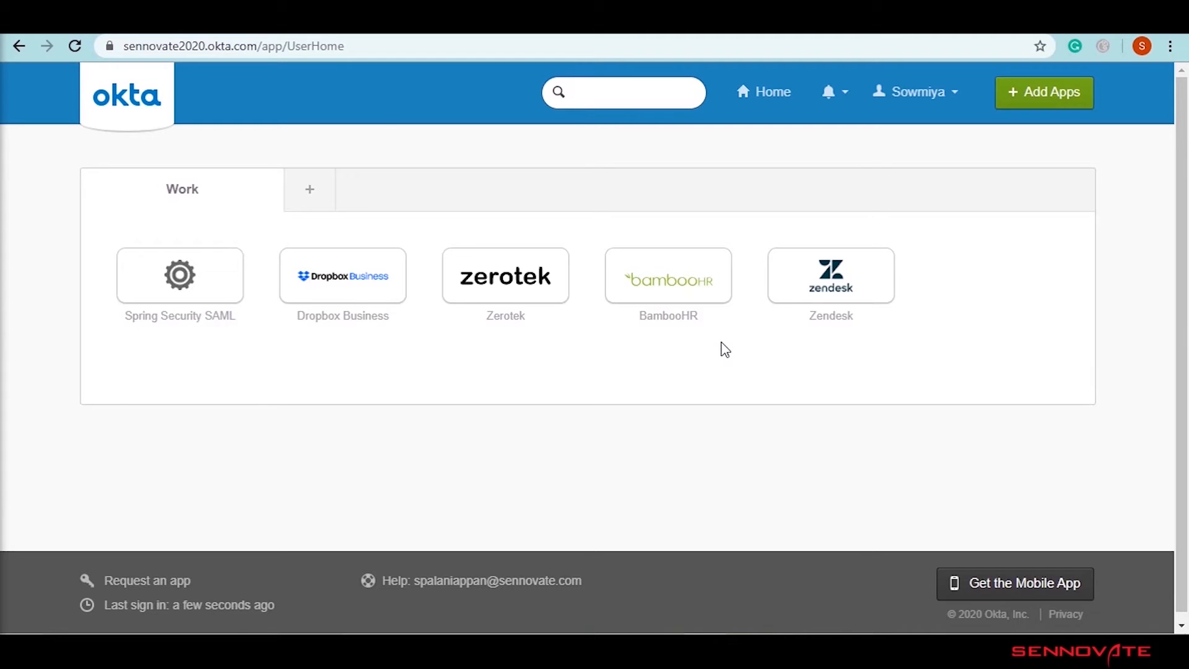
{"action": "left_click", "coordinate": [667, 275]}
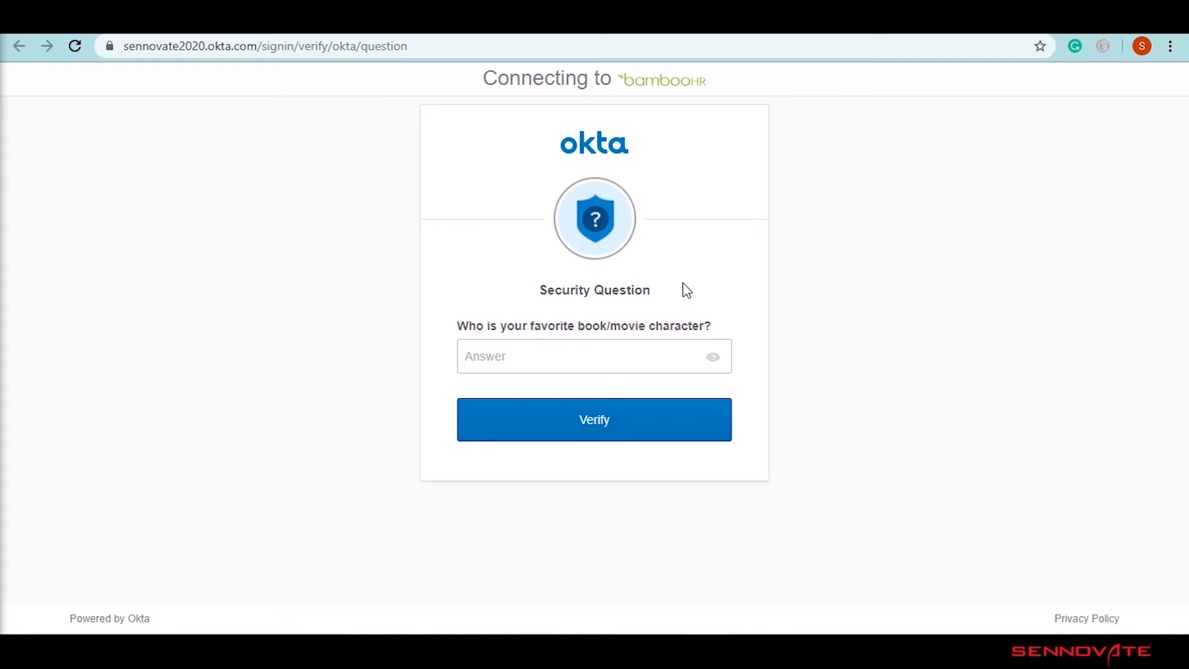
{"action": "left_click", "coordinate": [594, 355]}
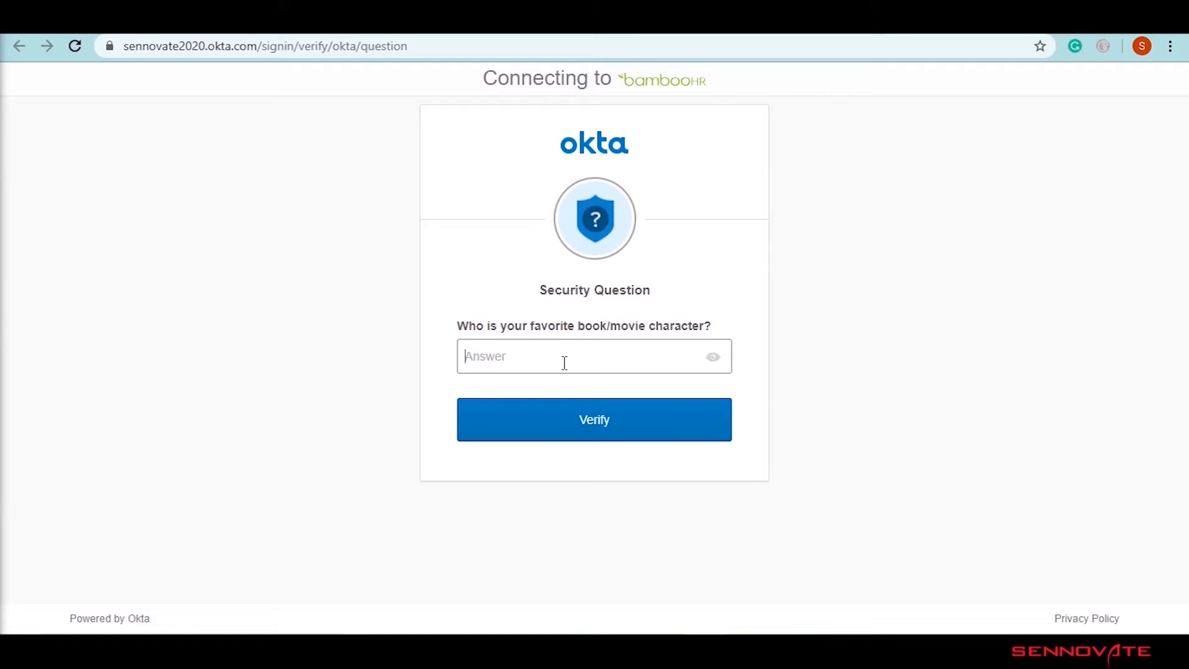
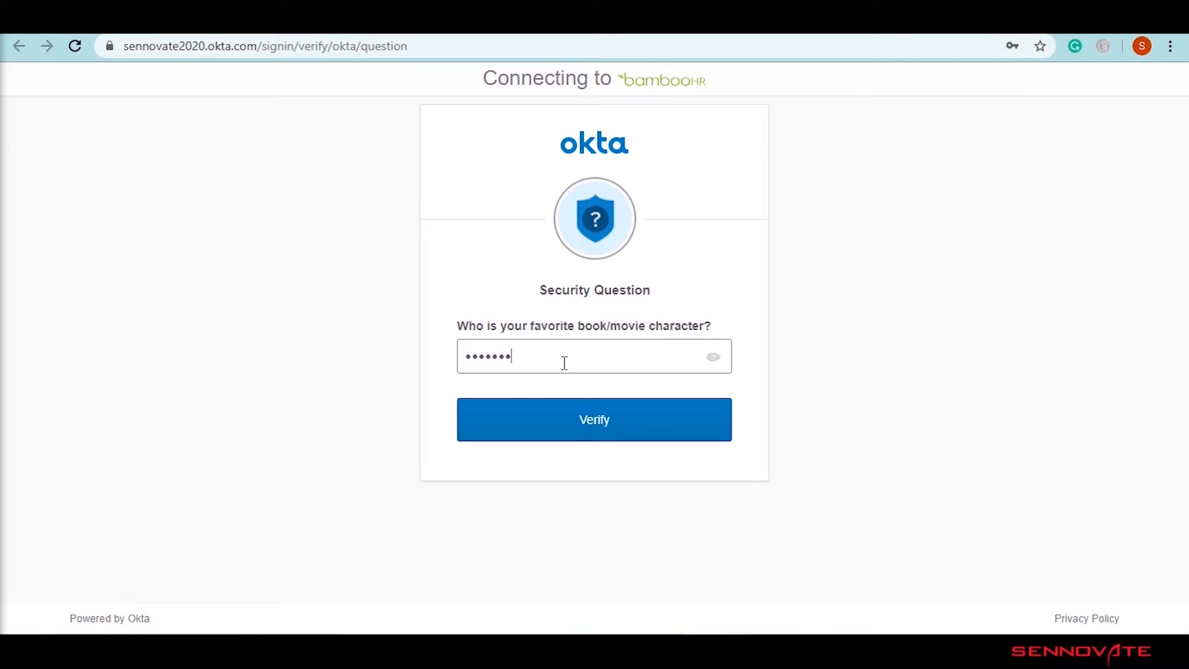
{"action": "left_click", "coordinate": [593, 419]}
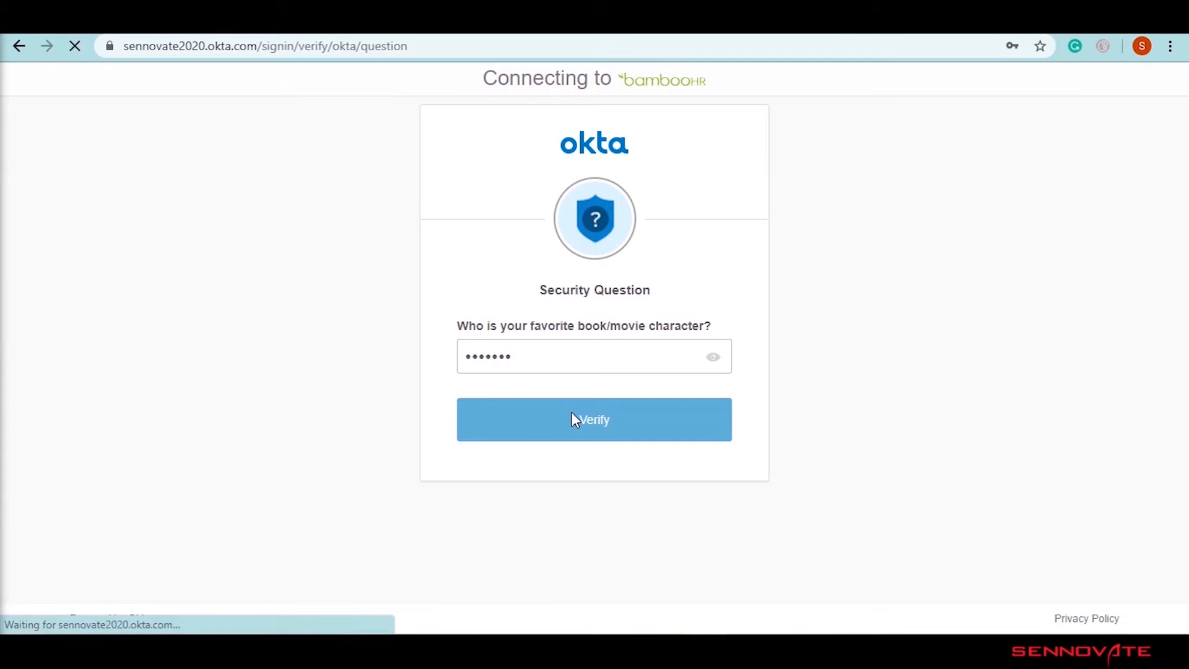
{"action": "left_click", "coordinate": [594, 419]}
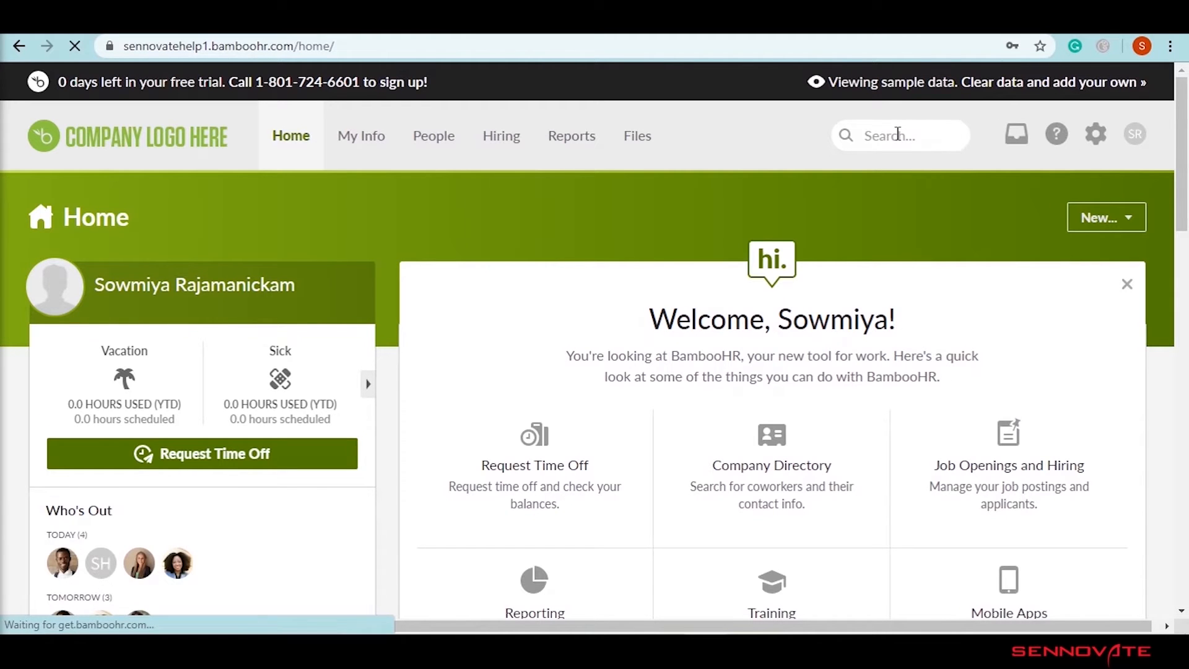
Run a BambooHR employee search for 'george'
{"action": "type", "text": "george"}
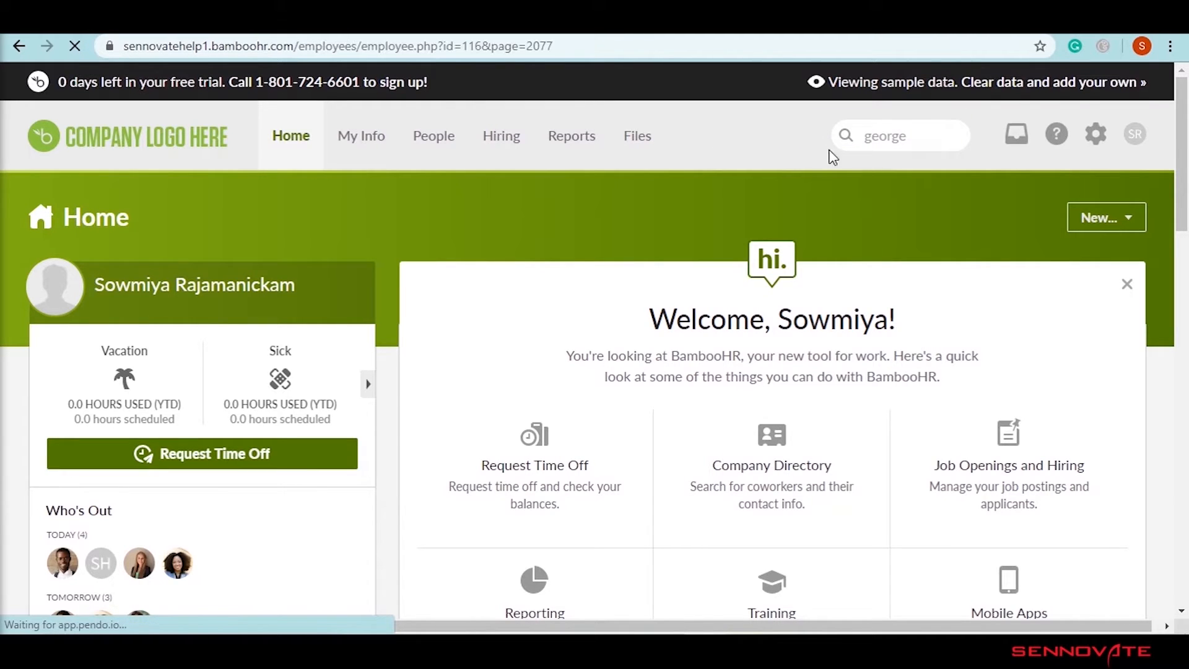
{"action": "key", "text": "Enter"}
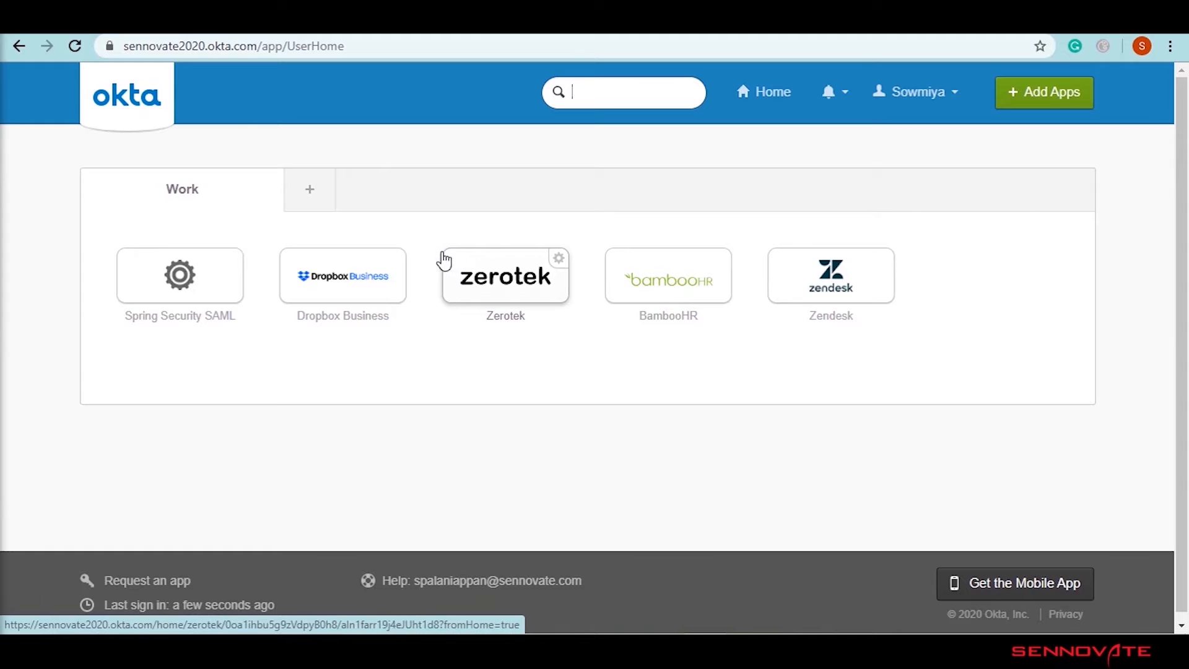
Open Zerotek for Sennovate 2020 and deep-link into Okta users with audit note 'Demo'
{"action": "left_click", "coordinate": [503, 275]}
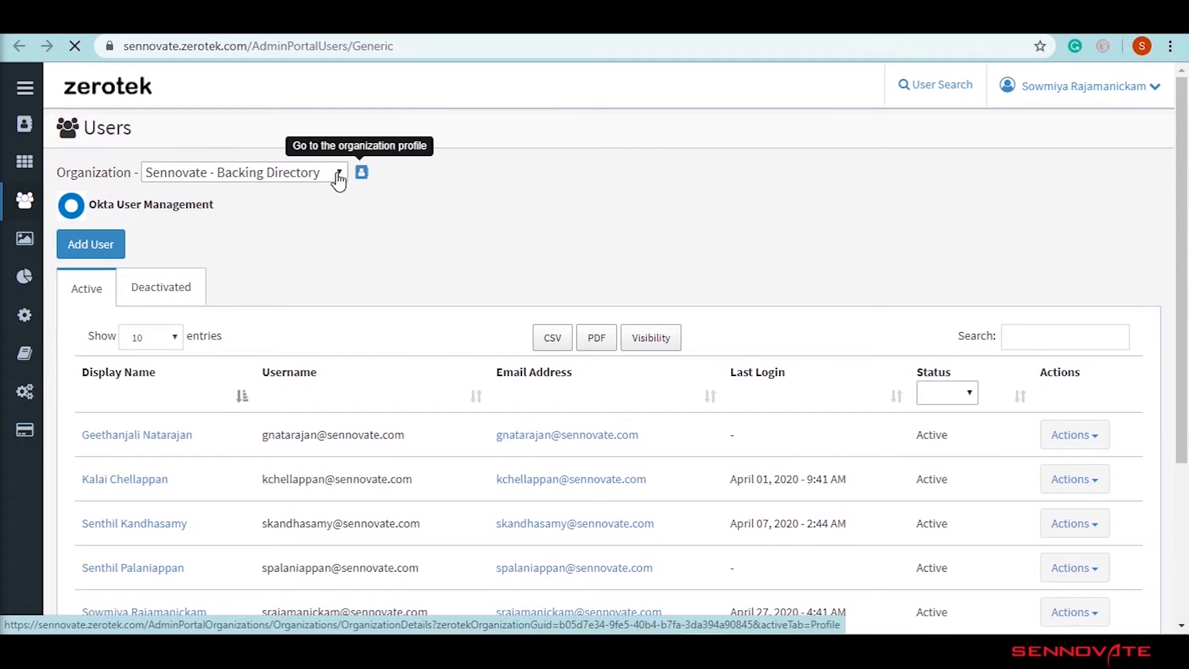
{"action": "left_click", "coordinate": [242, 172]}
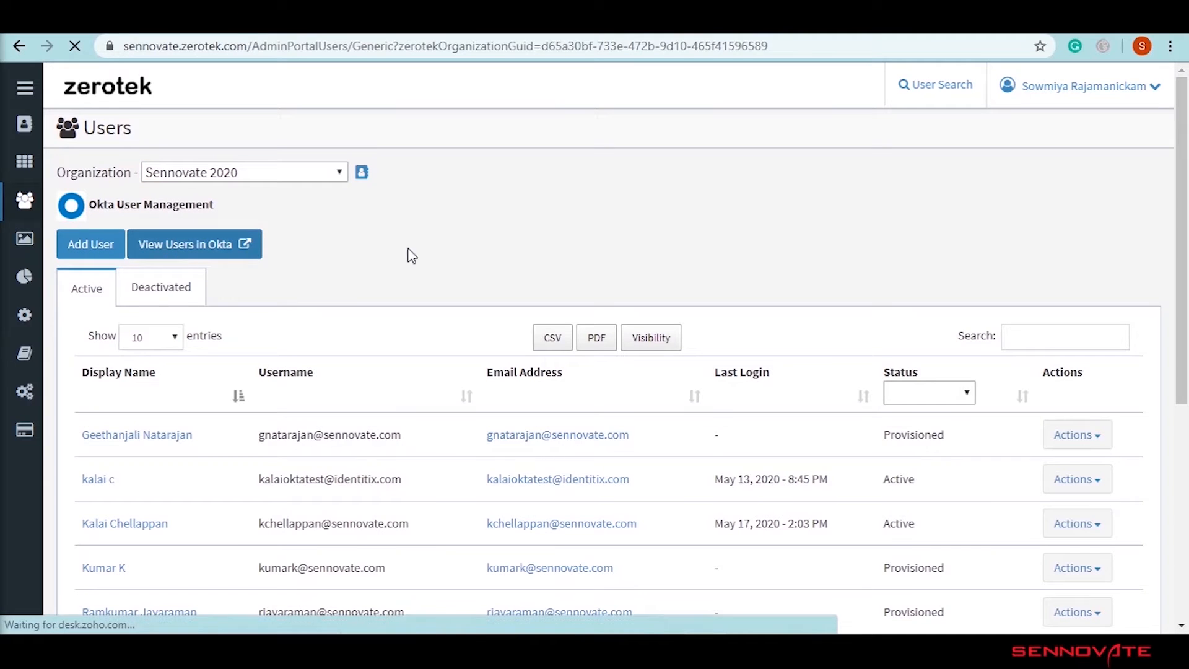
{"action": "type", "text": "D"}
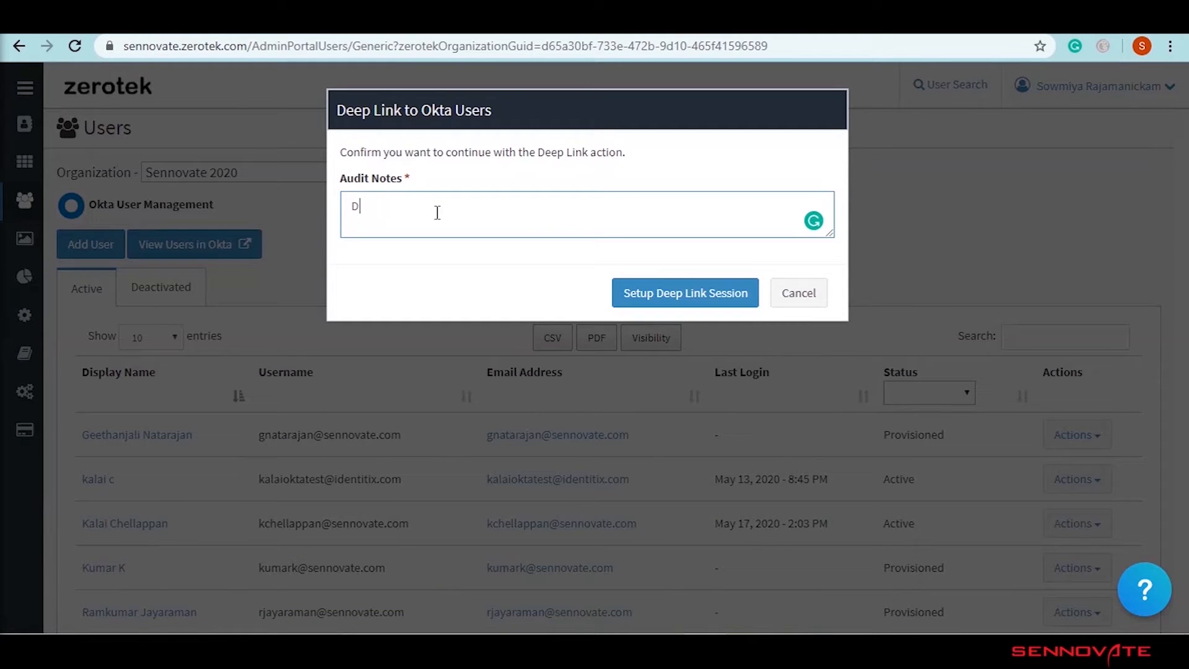
{"action": "type", "text": "emo"}
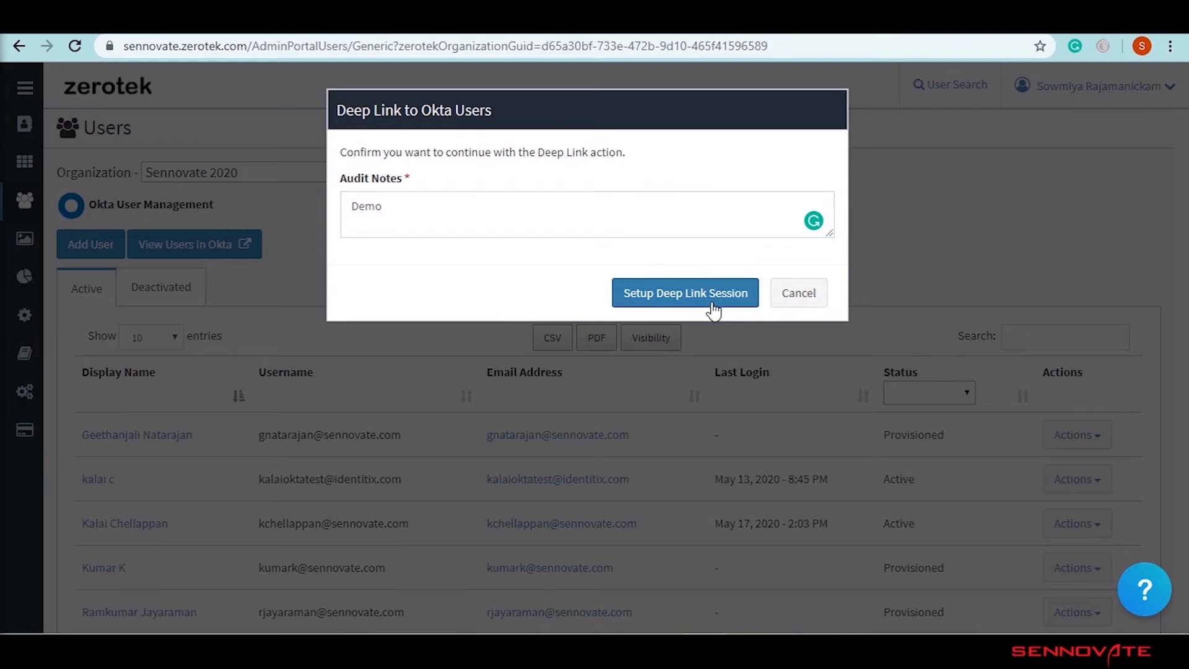
{"action": "left_click", "coordinate": [684, 292]}
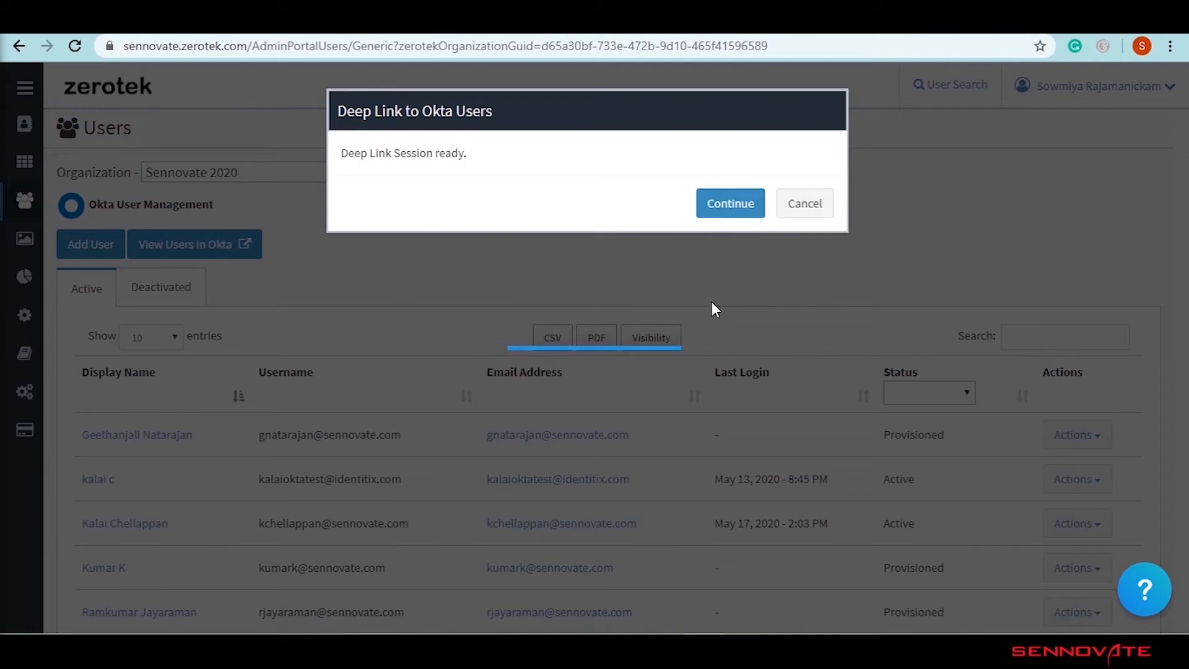
{"action": "left_click", "coordinate": [729, 204]}
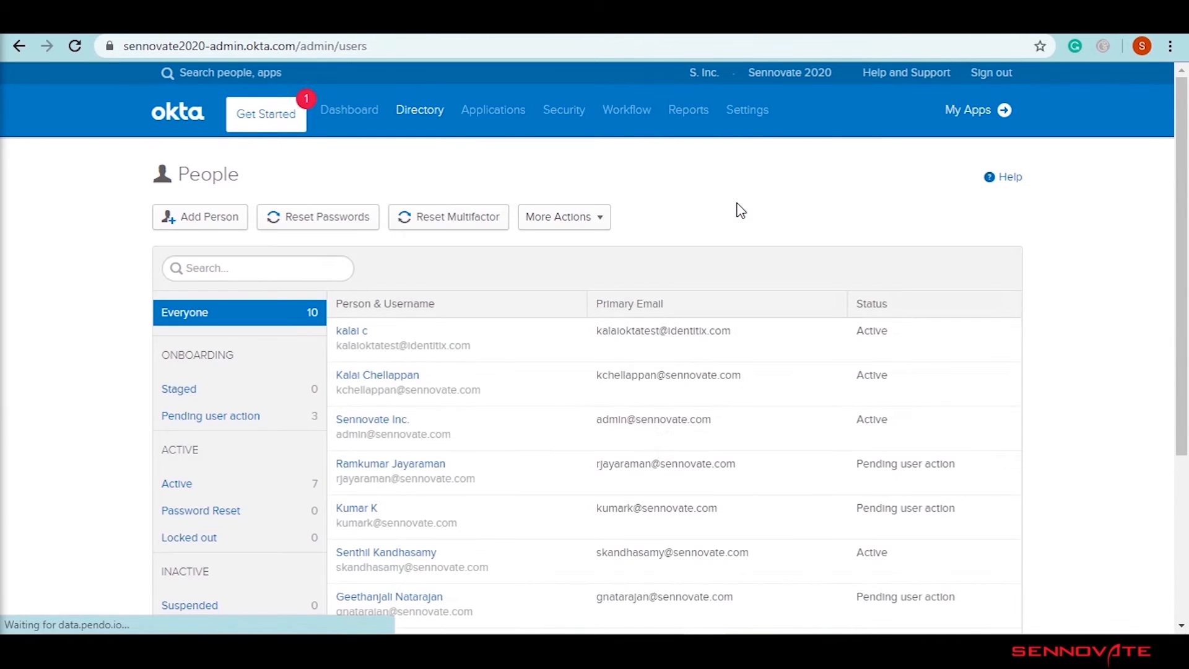
Search Okta People for 'george', find nothing, and go to Applications
{"action": "scroll", "scroll_direction": "down", "scroll_amount": 3}
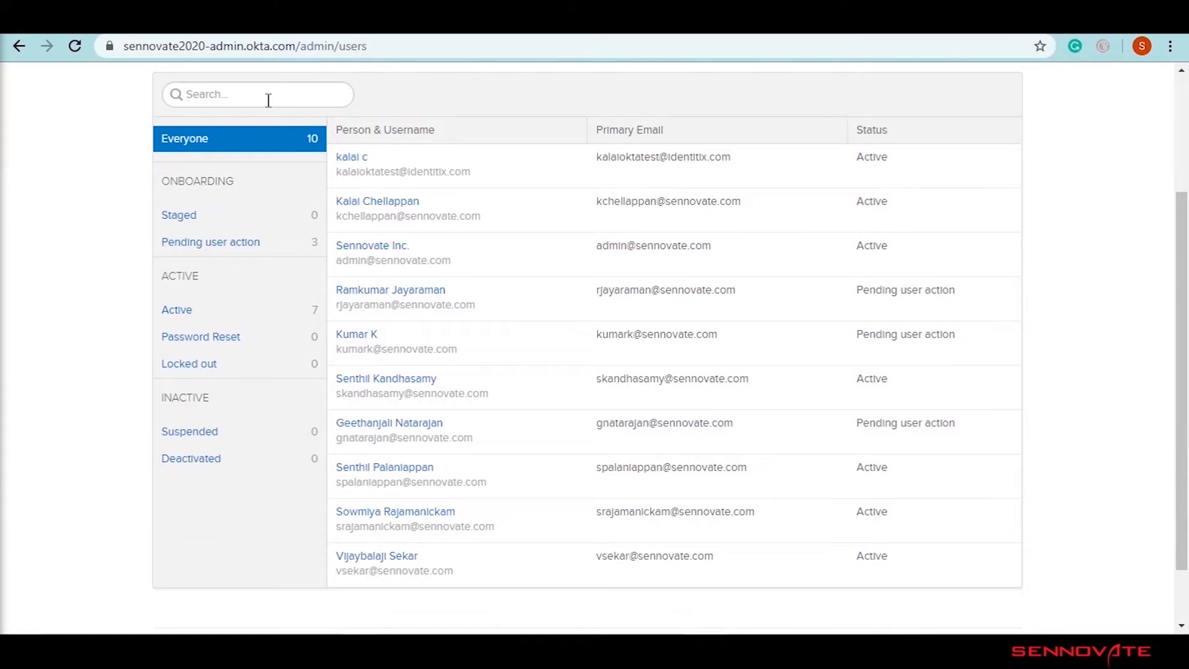
{"action": "type", "text": "george"}
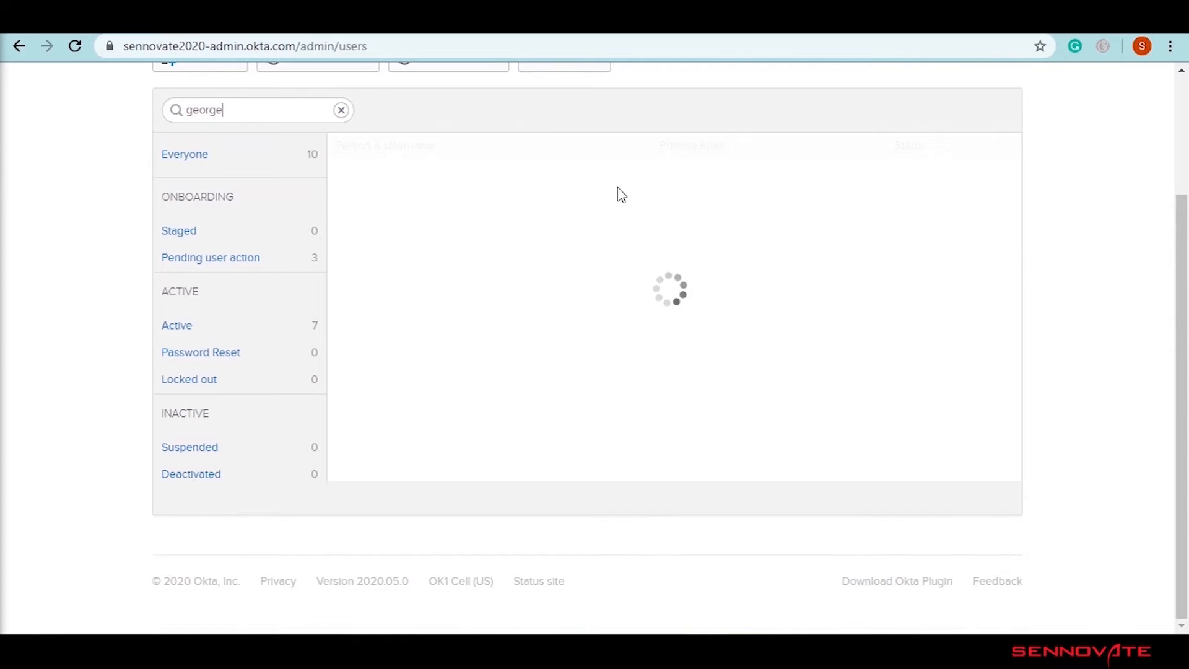
{"action": "left_click", "coordinate": [492, 109]}
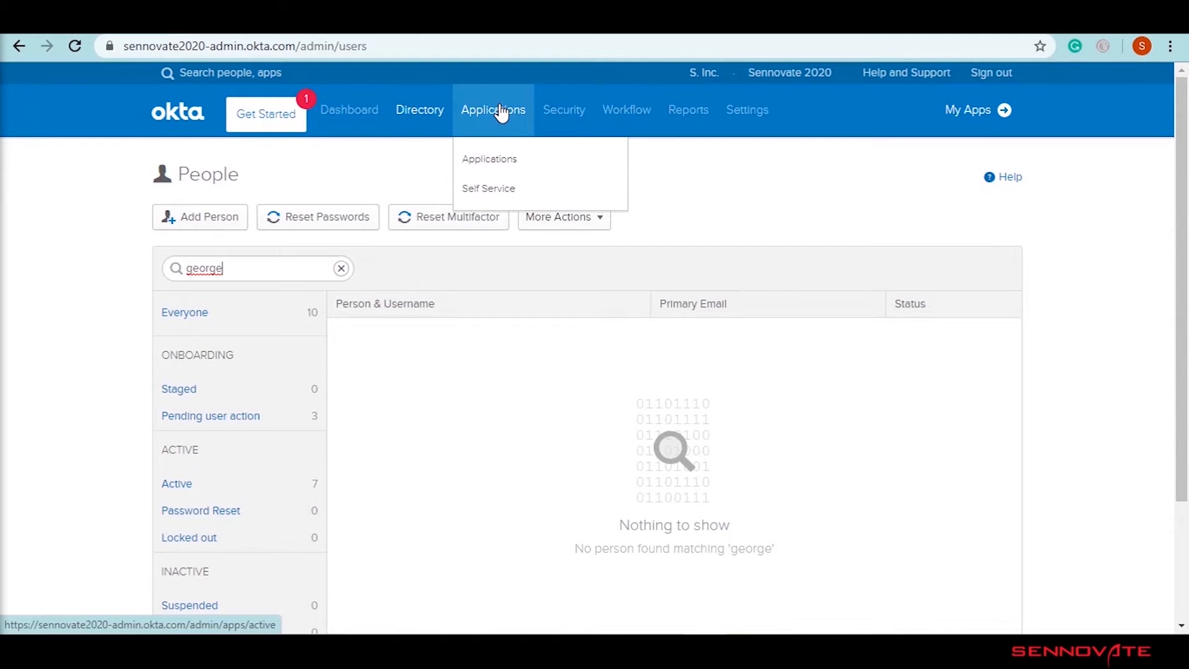
{"action": "left_click", "coordinate": [489, 159]}
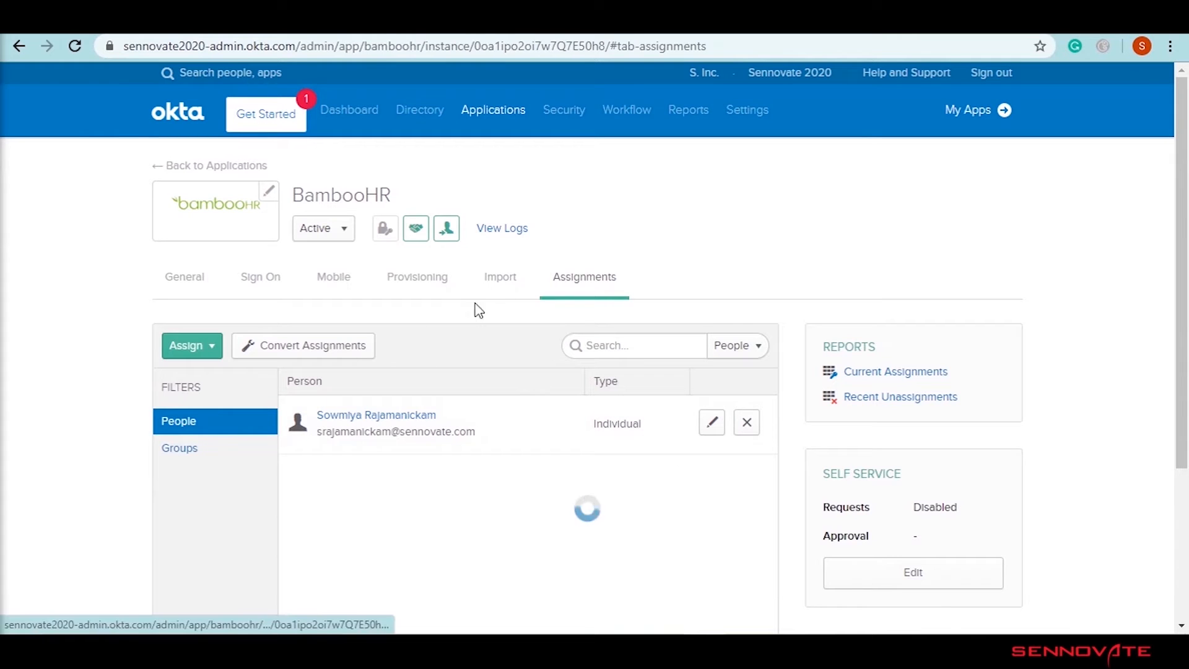
Run Import Now for BambooHR, scanning 87 users with 1 new
{"action": "left_click", "coordinate": [499, 276]}
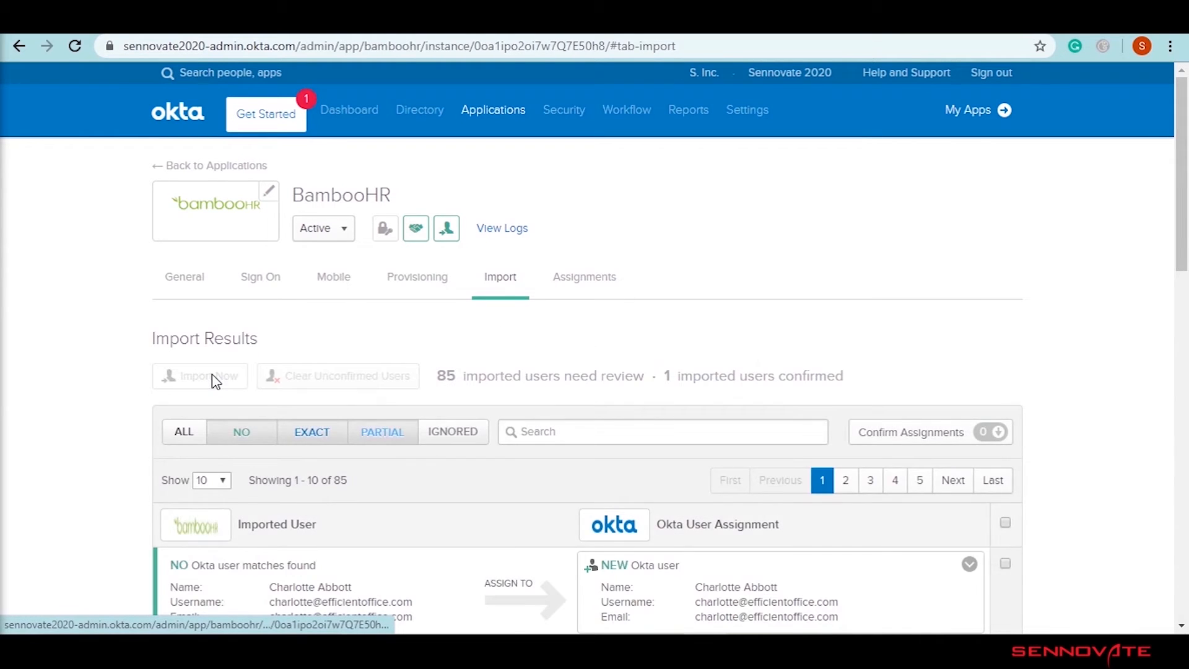
{"action": "left_click", "coordinate": [199, 375]}
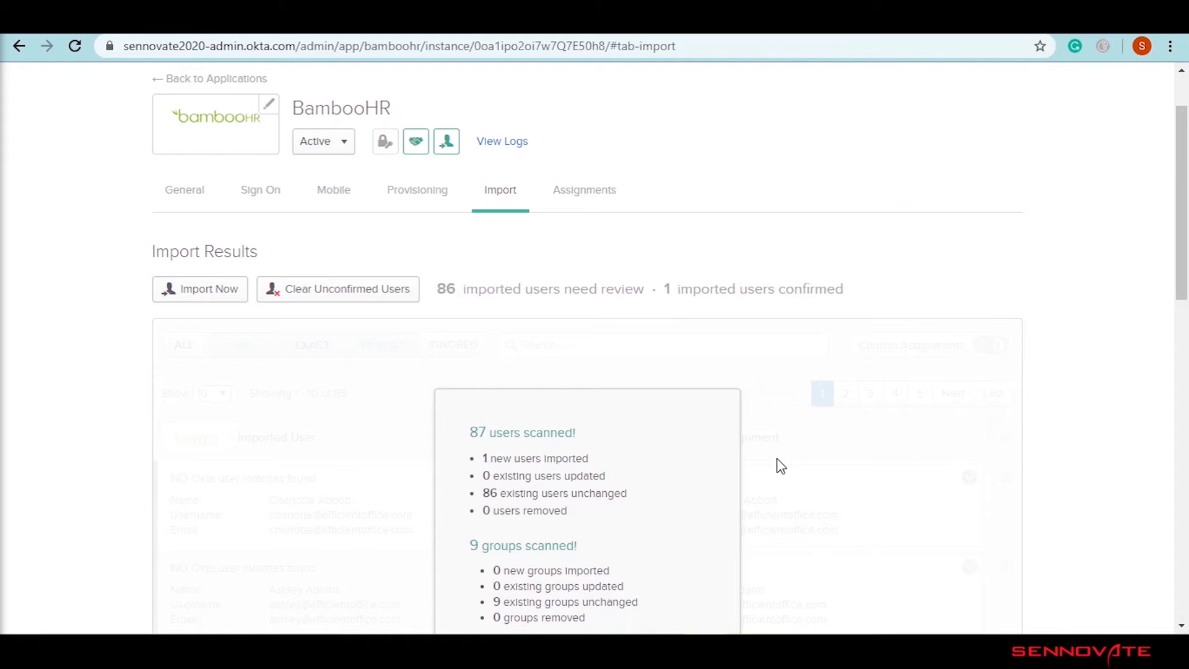
{"action": "mouse_move", "coordinate": [427, 382]}
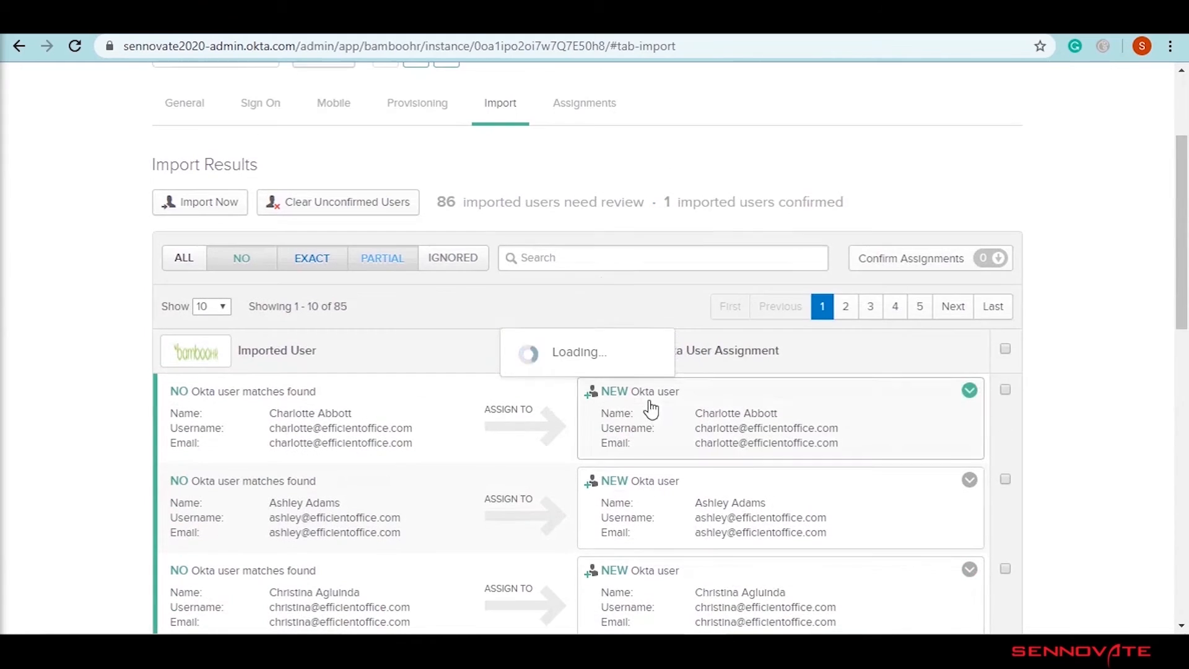
Find 'george' in the import results and confirm him as a new Okta user
{"action": "type", "text": "geor"}
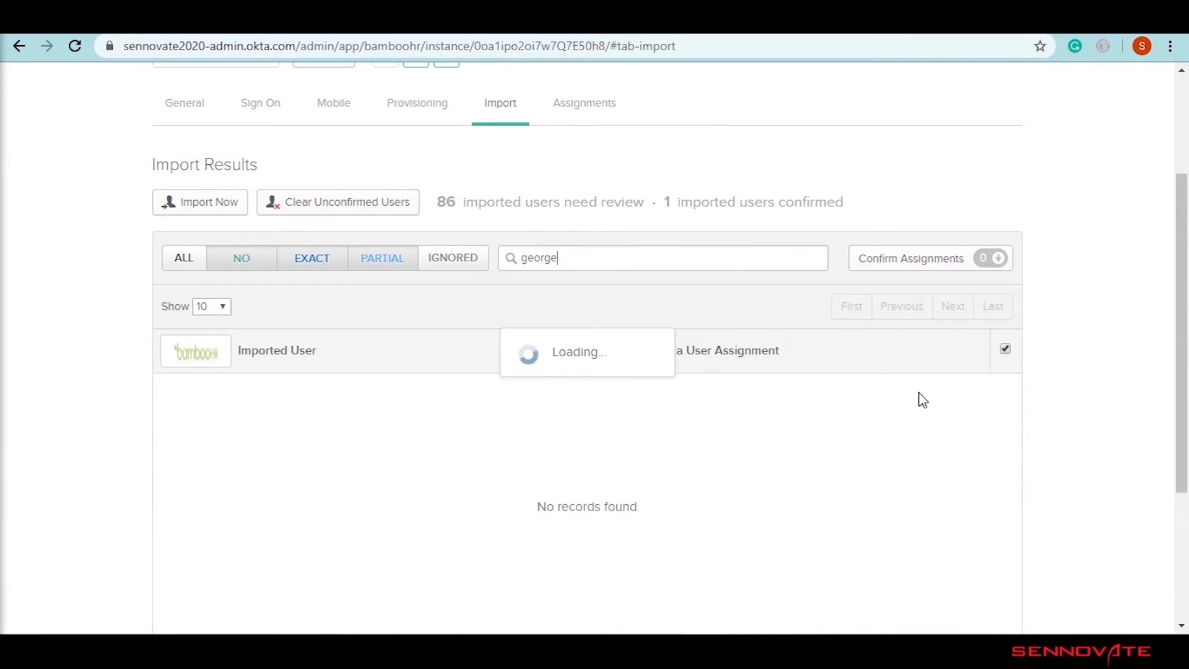
{"action": "type", "text": "george"}
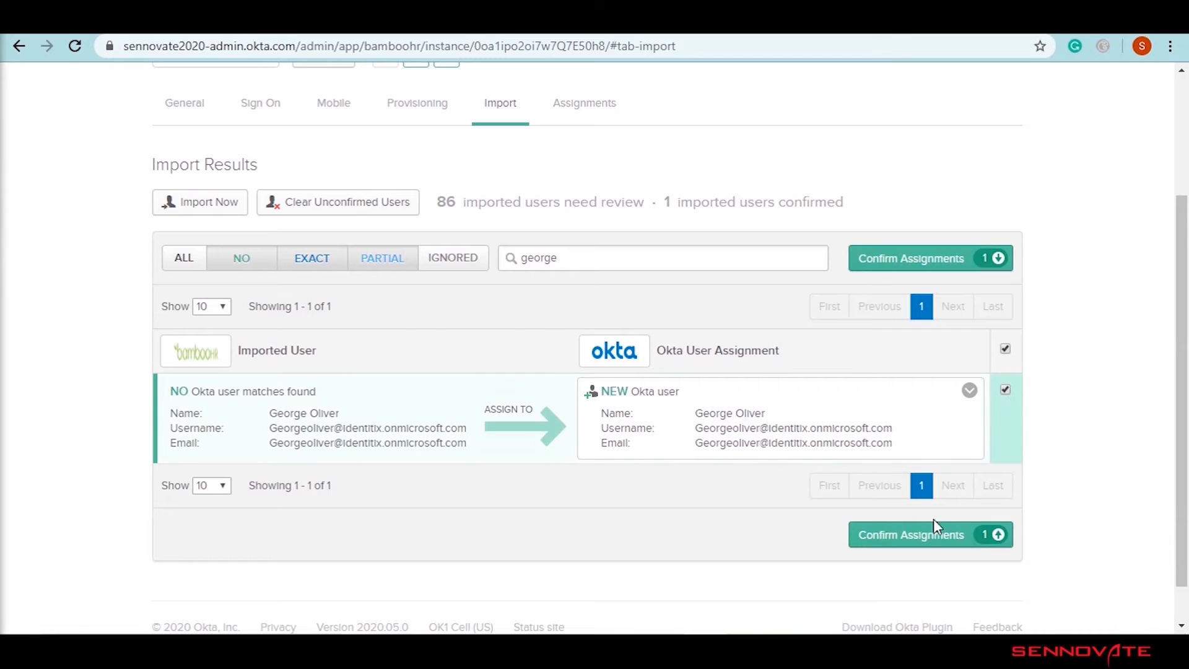
{"action": "left_click", "coordinate": [928, 534]}
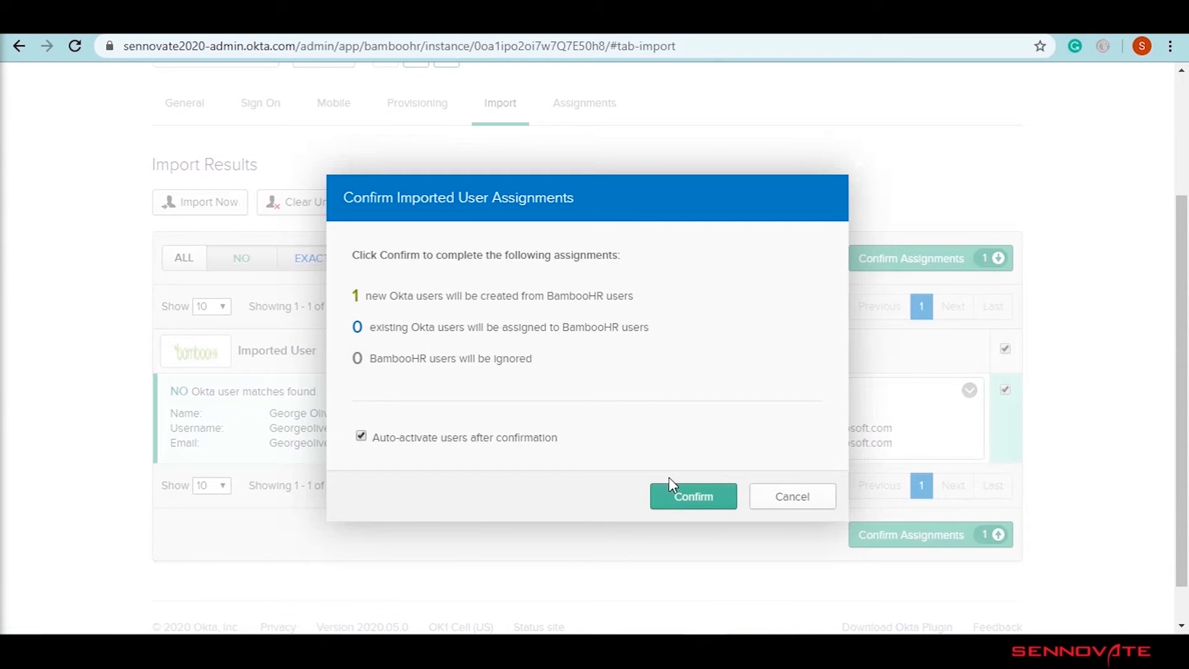
{"action": "left_click", "coordinate": [691, 496]}
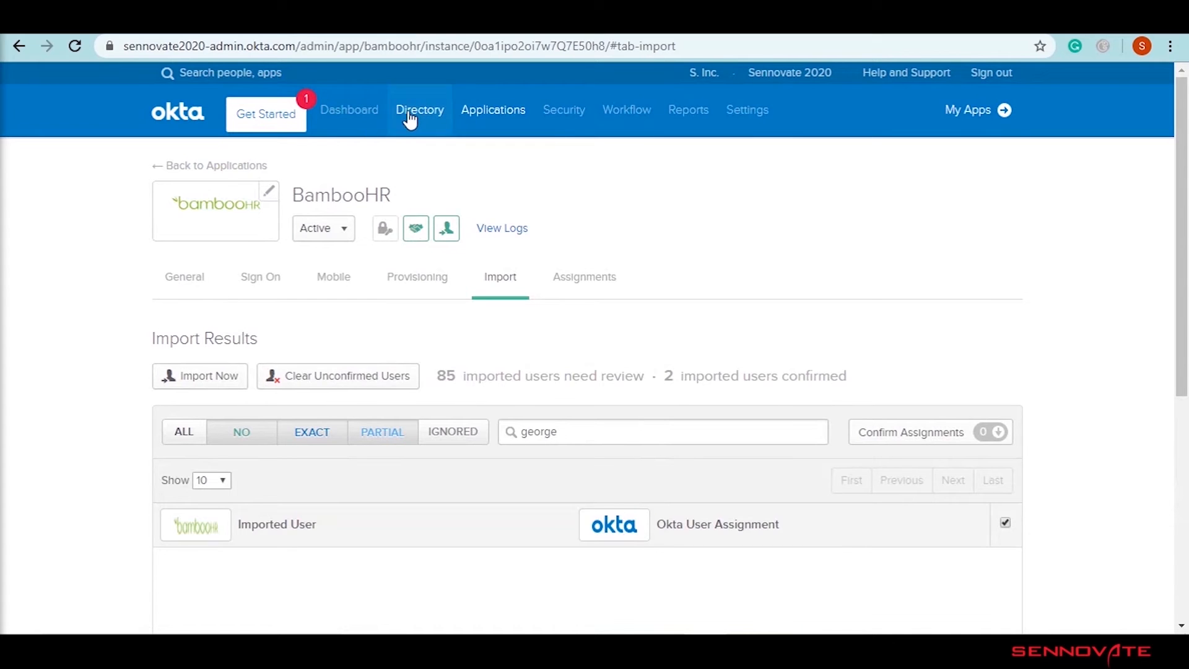
{"action": "left_click", "coordinate": [419, 109]}
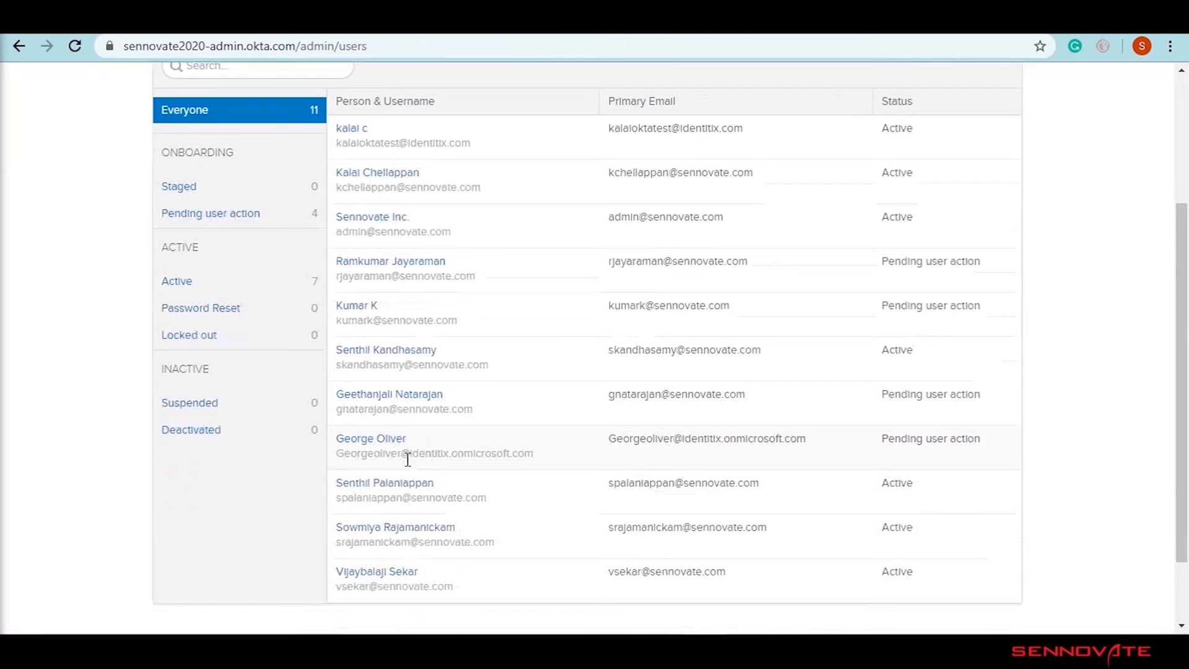
{"action": "scroll", "scroll_direction": "down", "scroll_amount": 3}
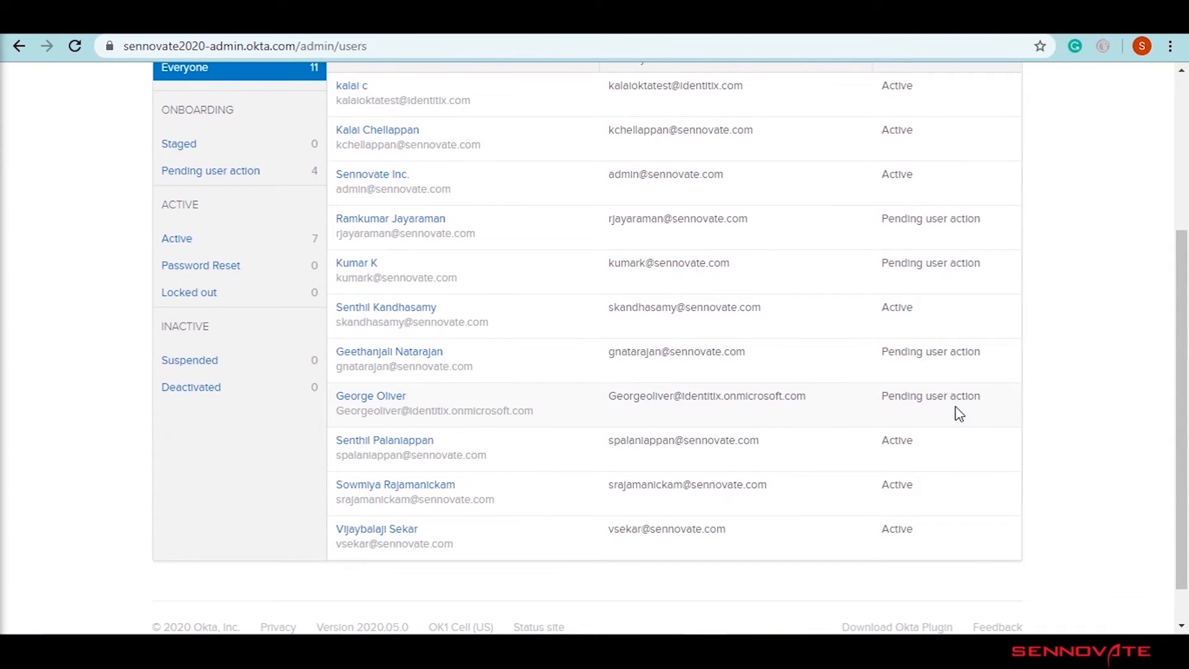
{"action": "mouse_move", "coordinate": [905, 409]}
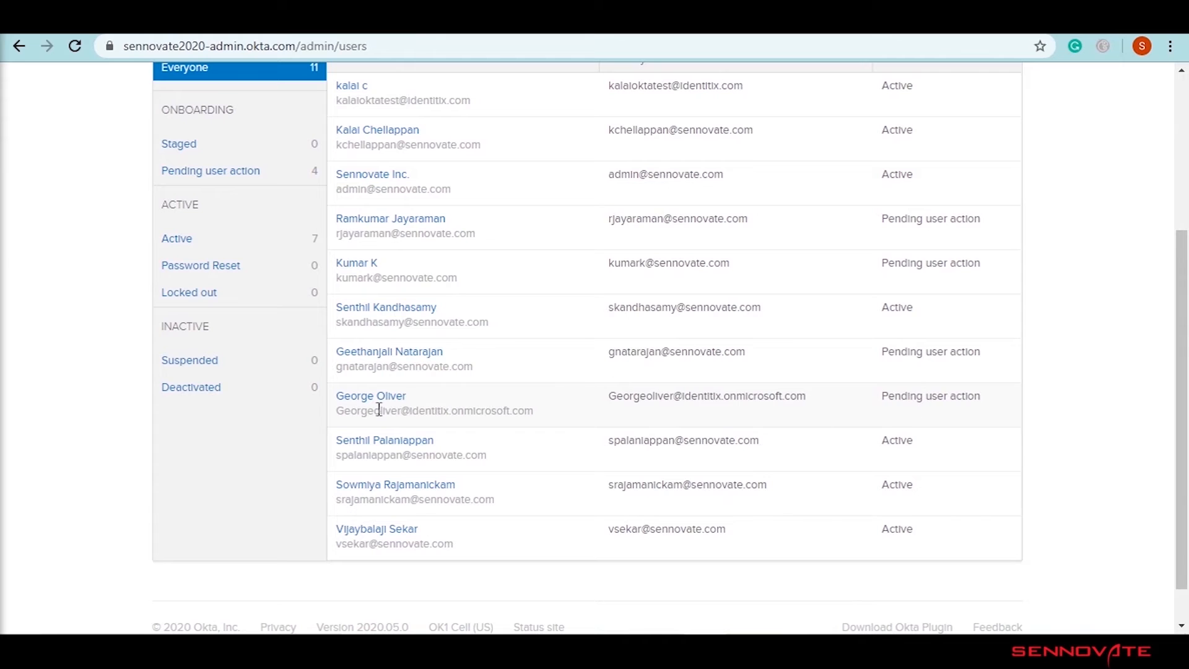
{"action": "left_click", "coordinate": [371, 395]}
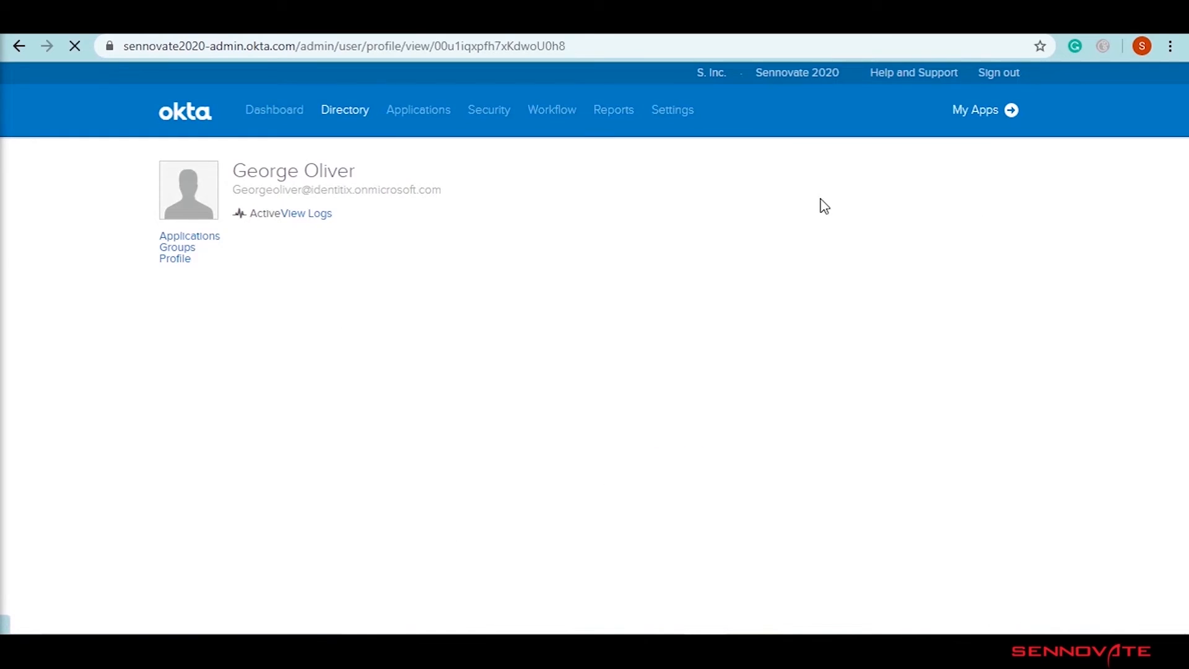
{"action": "left_click", "coordinate": [681, 178]}
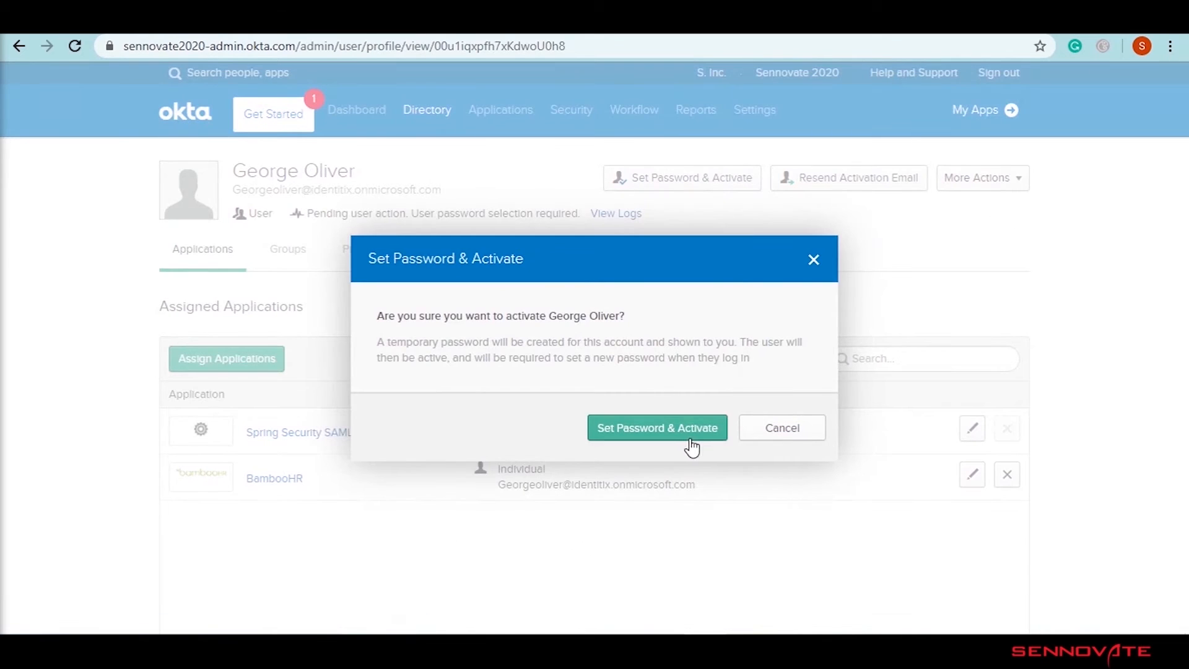
{"action": "left_click", "coordinate": [656, 427]}
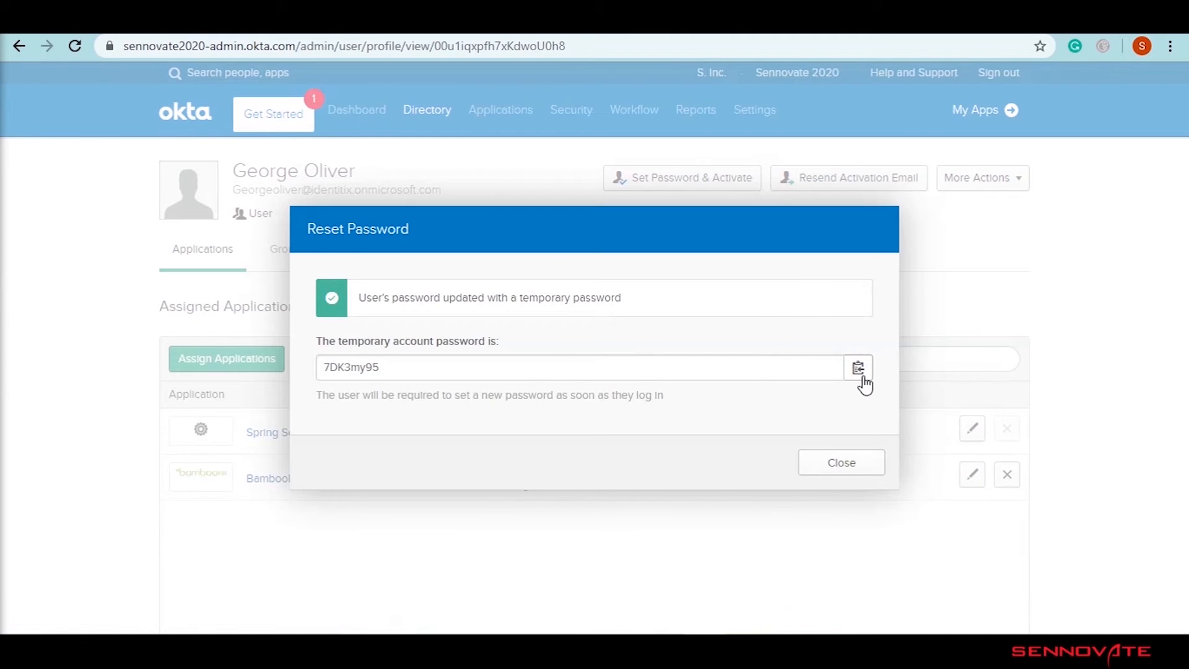
{"action": "left_click", "coordinate": [839, 462]}
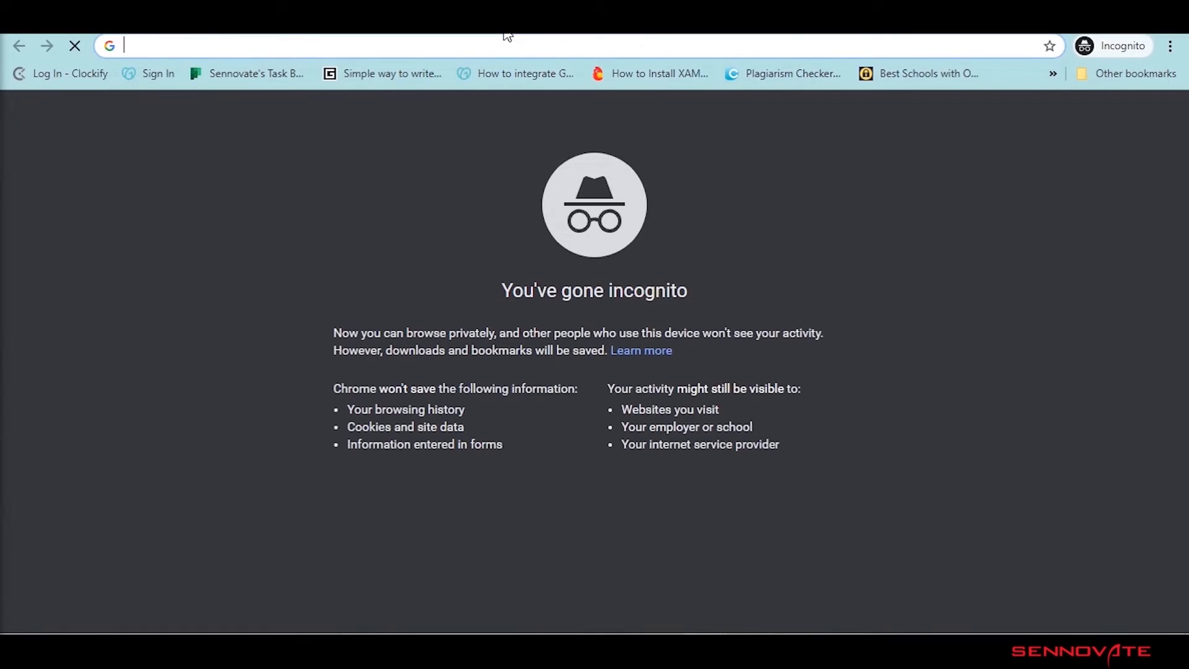
Go to sennovate.com in an incognito window and select George's temporary password from the Word notes
{"action": "type", "text": "sennovate.com"}
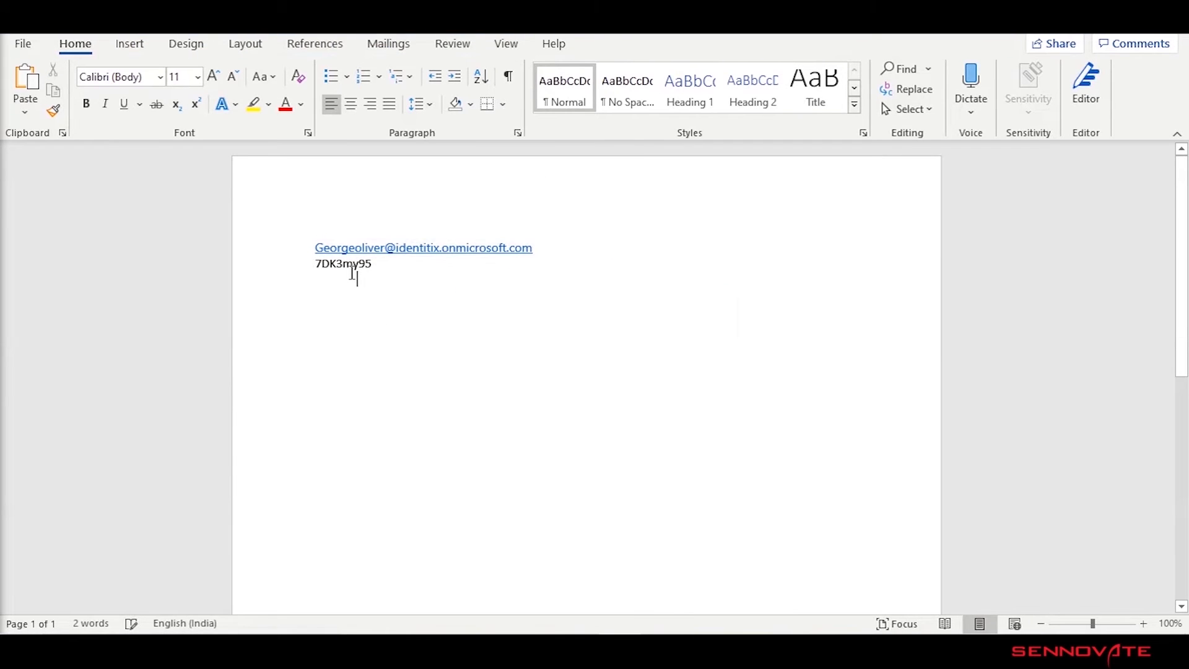
{"action": "double_click", "coordinate": [342, 263]}
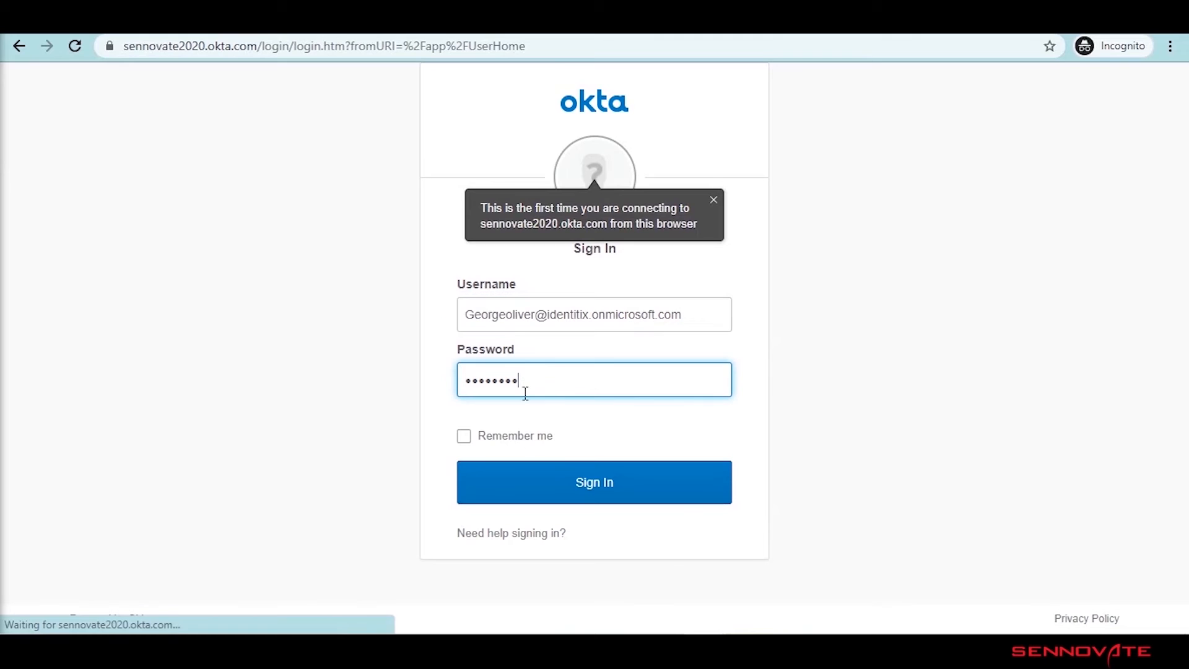
{"action": "left_click", "coordinate": [594, 483]}
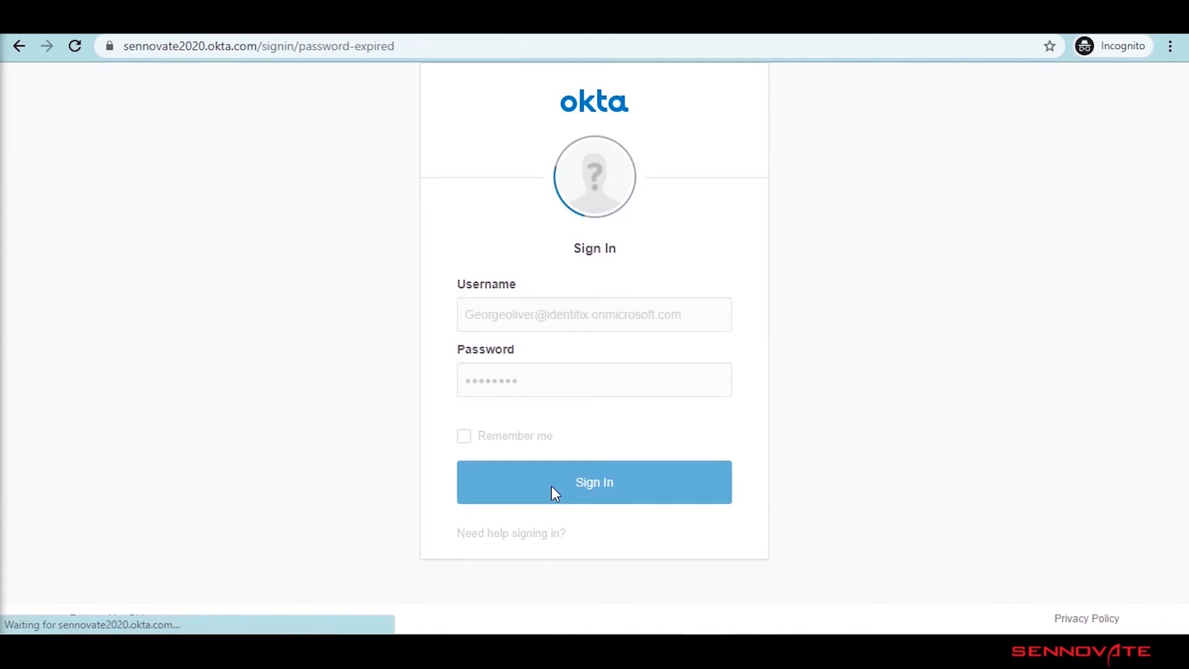
{"action": "left_click", "coordinate": [594, 481]}
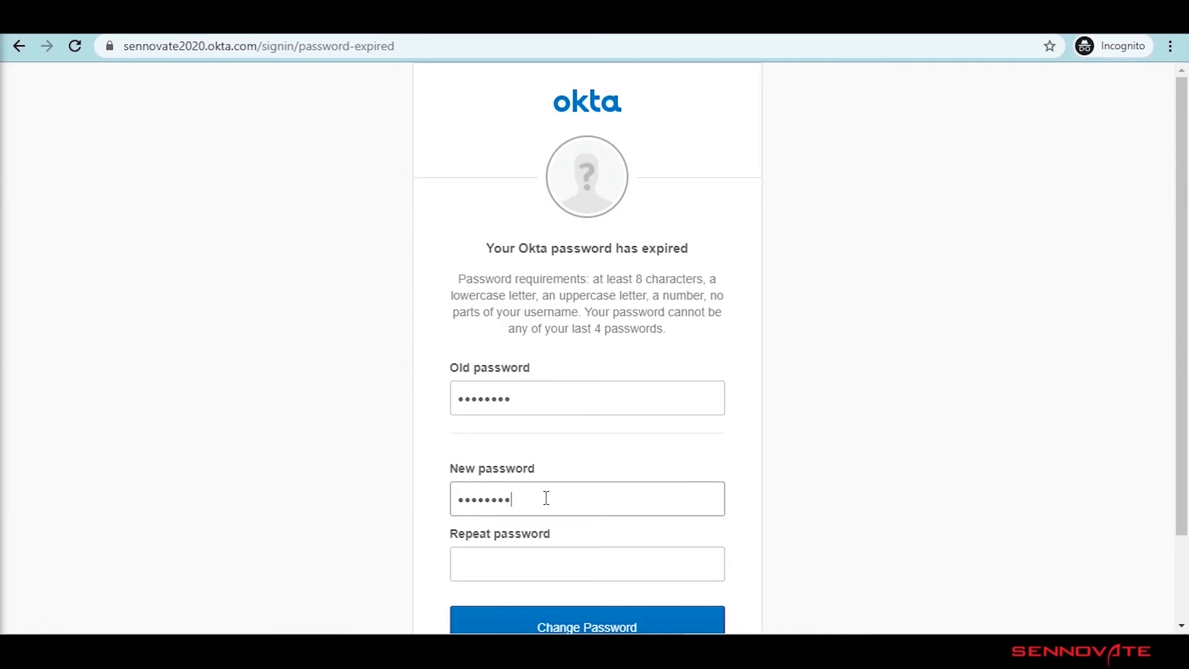
{"action": "type", "text": "••••"}
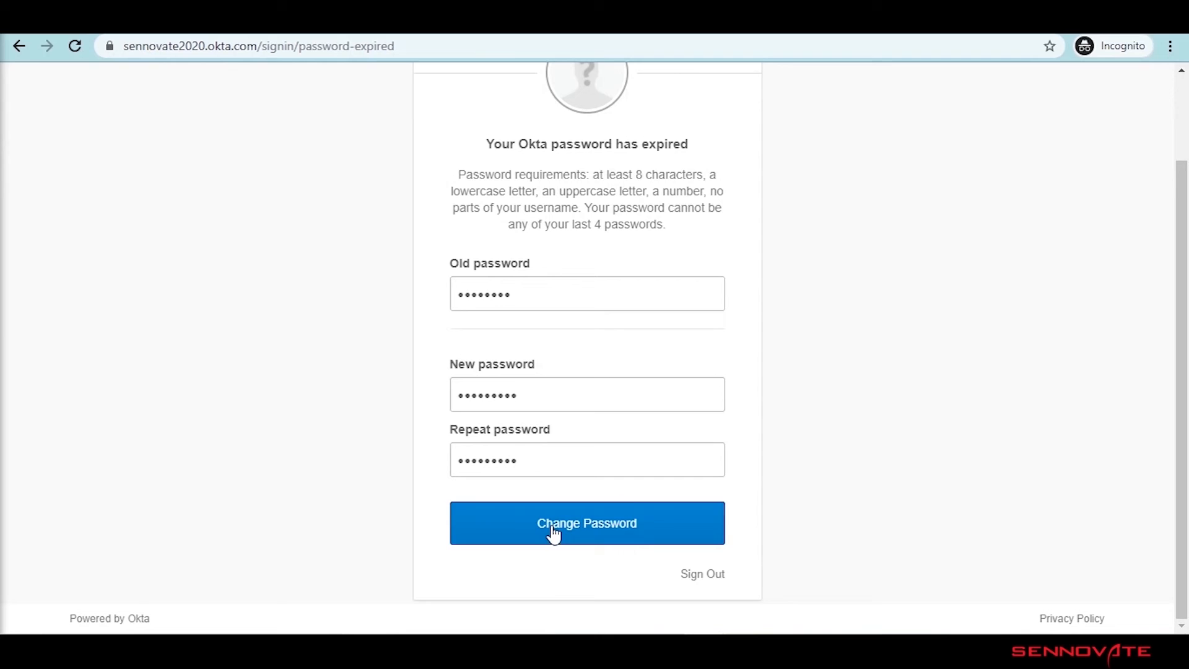
{"action": "left_click", "coordinate": [586, 523]}
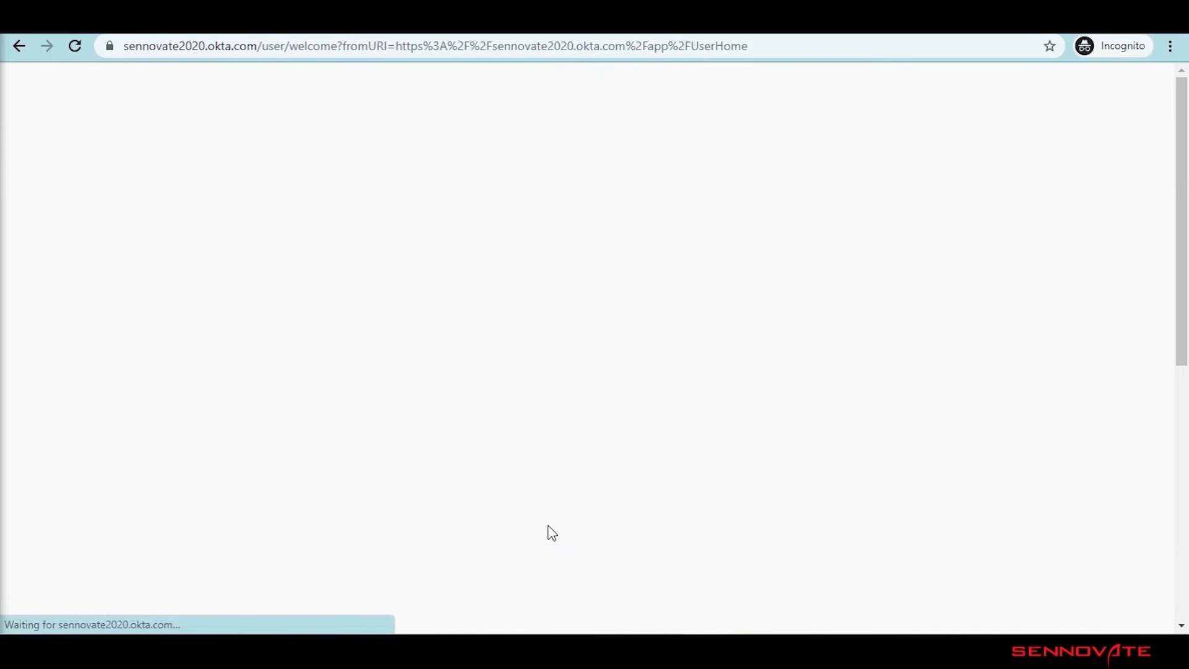
Set a forgot-password question and answer, choose the aurora security image, then dismiss the welcome
{"action": "left_click", "coordinate": [594, 359]}
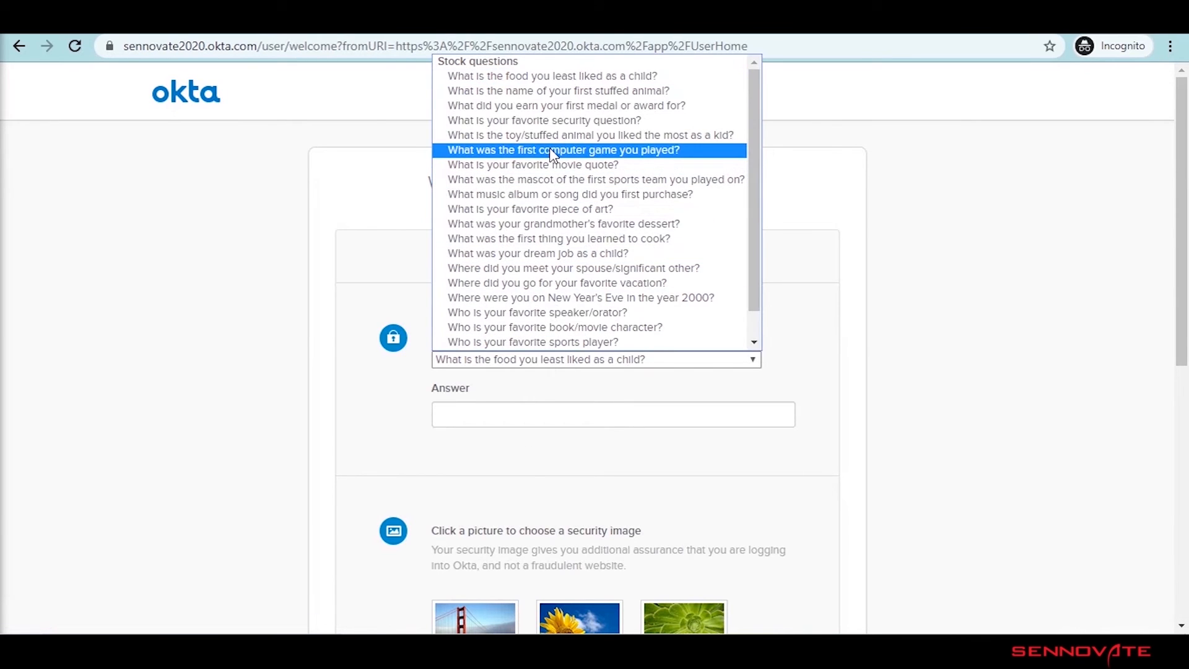
{"action": "type", "text": "p"}
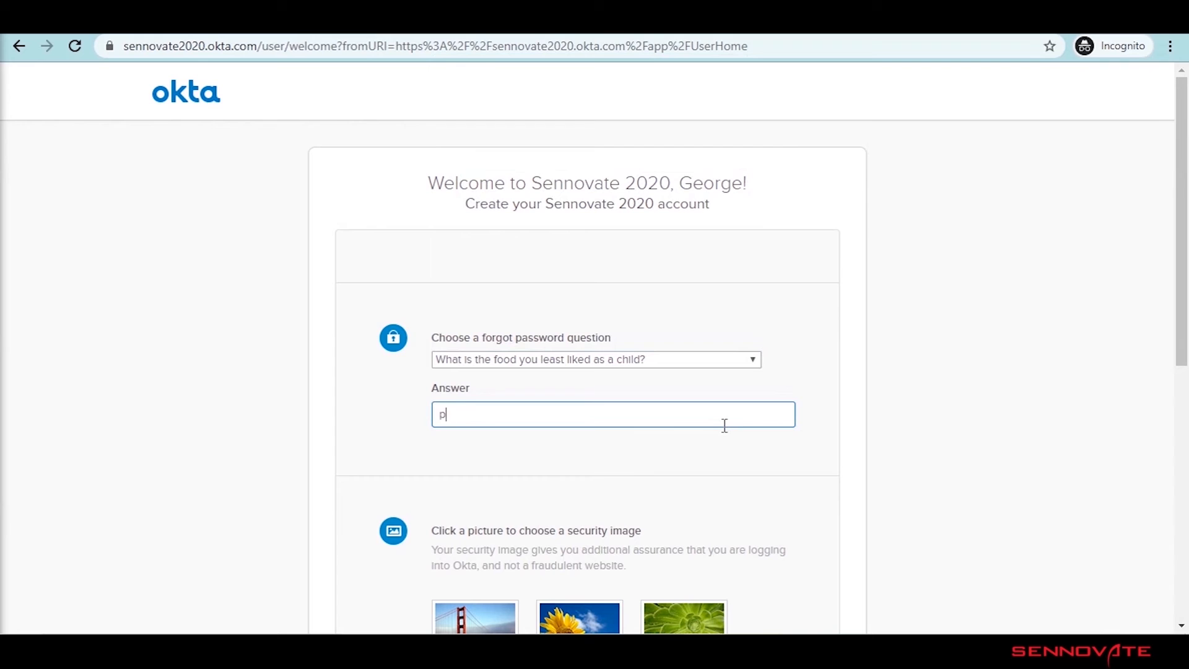
{"action": "scroll", "scroll_direction": "down", "scroll_amount": 3}
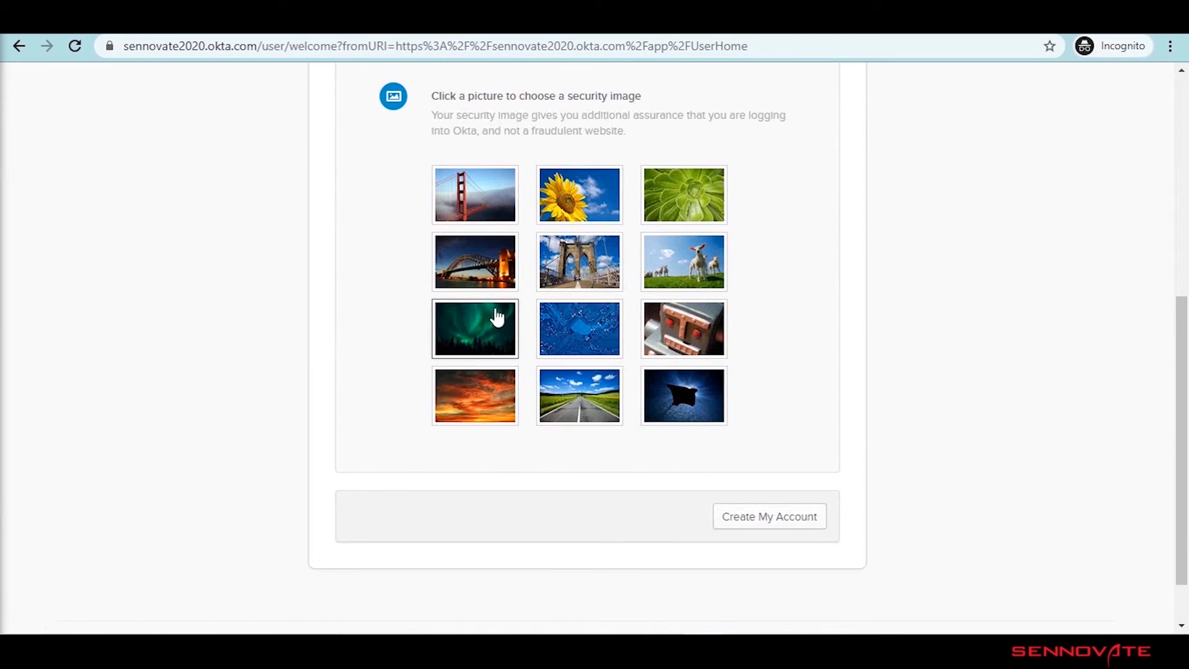
{"action": "left_click", "coordinate": [474, 329]}
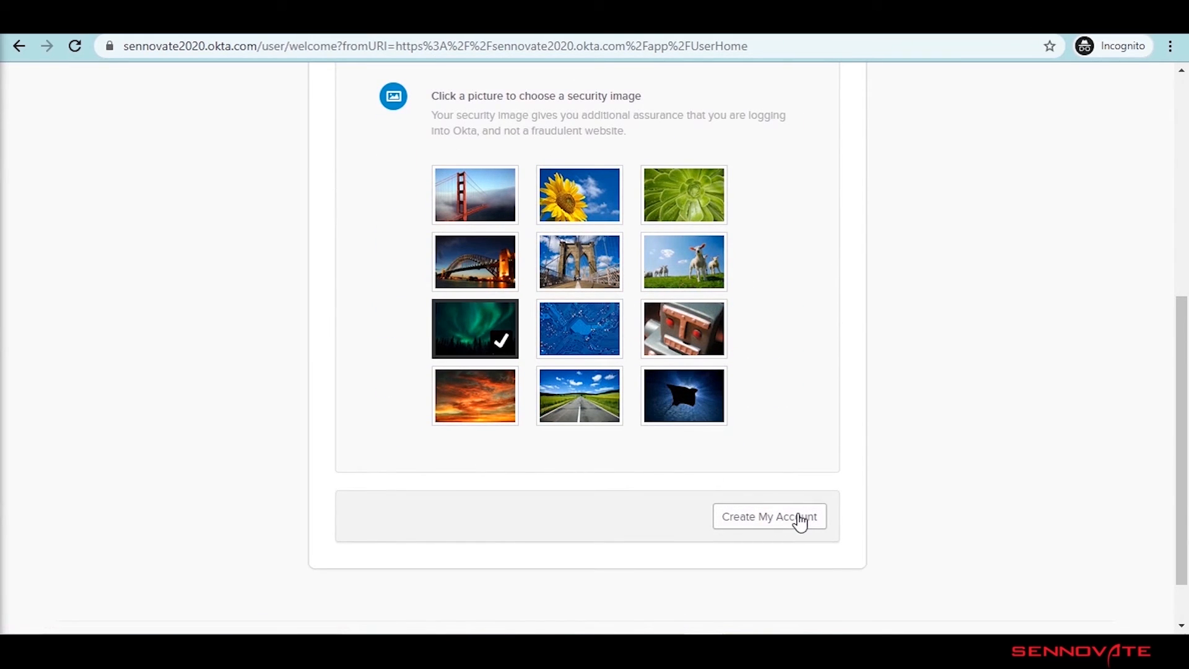
{"action": "left_click", "coordinate": [768, 516]}
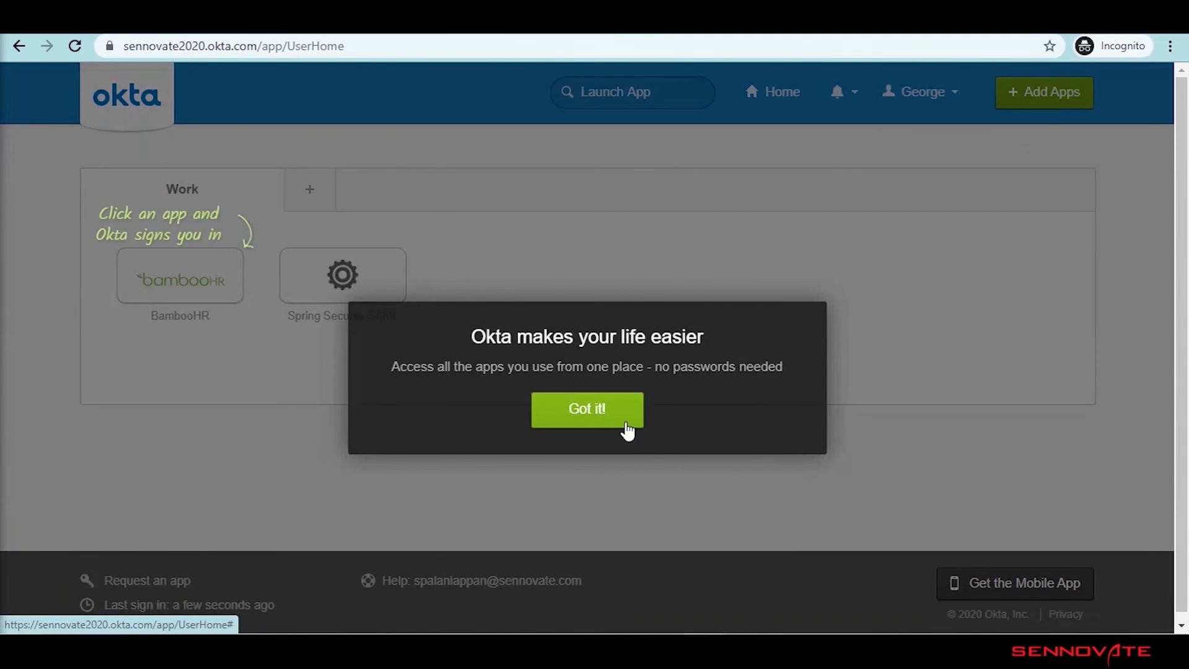
{"action": "left_click", "coordinate": [587, 409]}
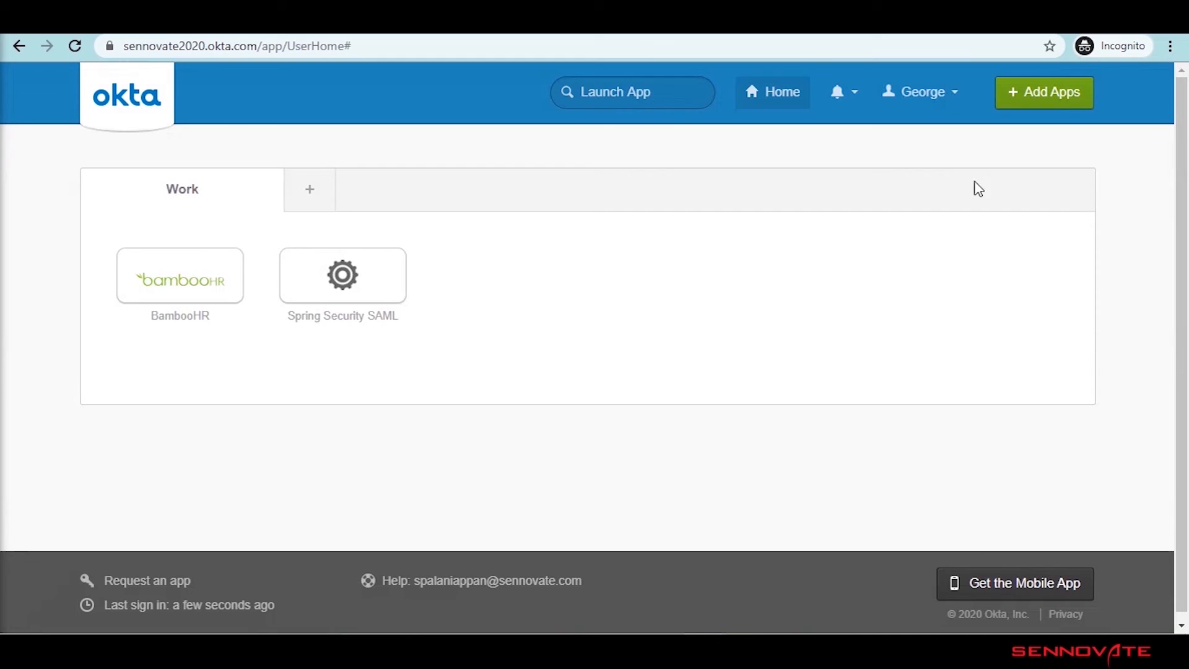
{"action": "mouse_move", "coordinate": [655, 590]}
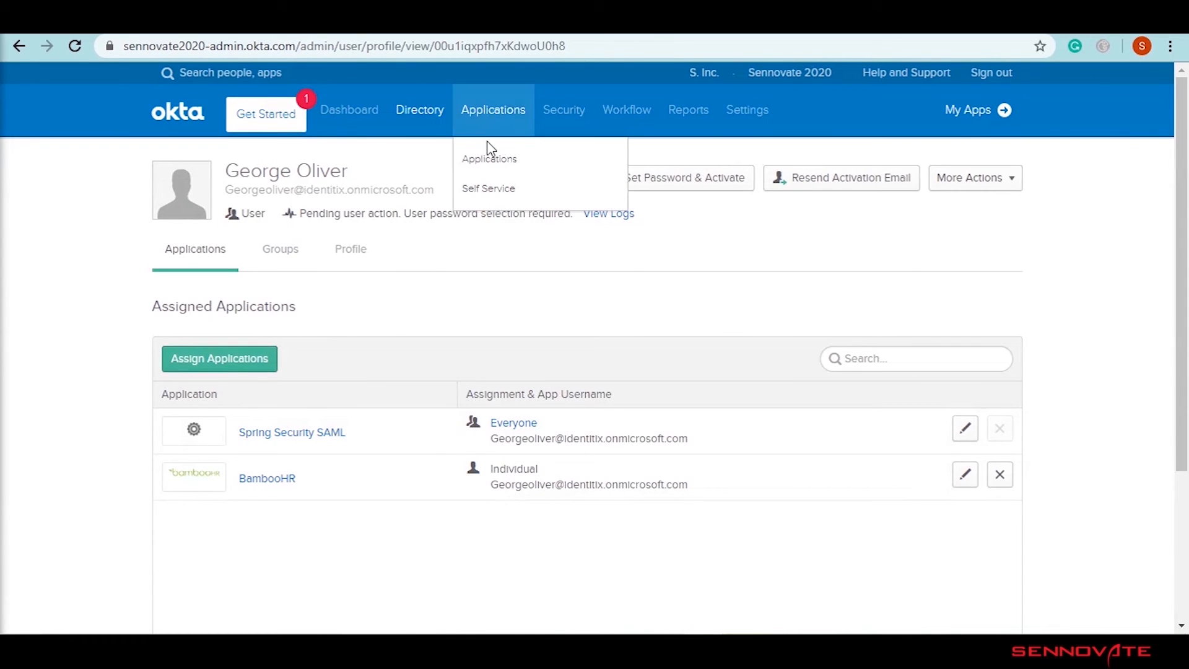
Open Zendesk from Applications > Applications in the Okta admin console
{"action": "left_click", "coordinate": [489, 158]}
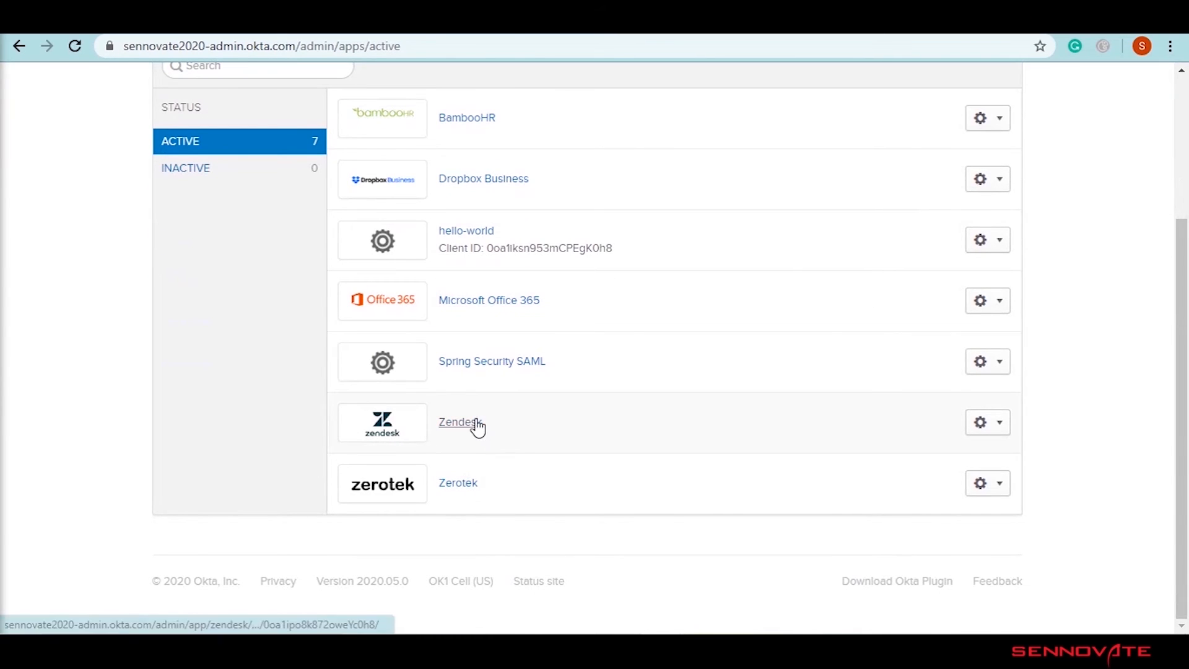
{"action": "left_click", "coordinate": [457, 421]}
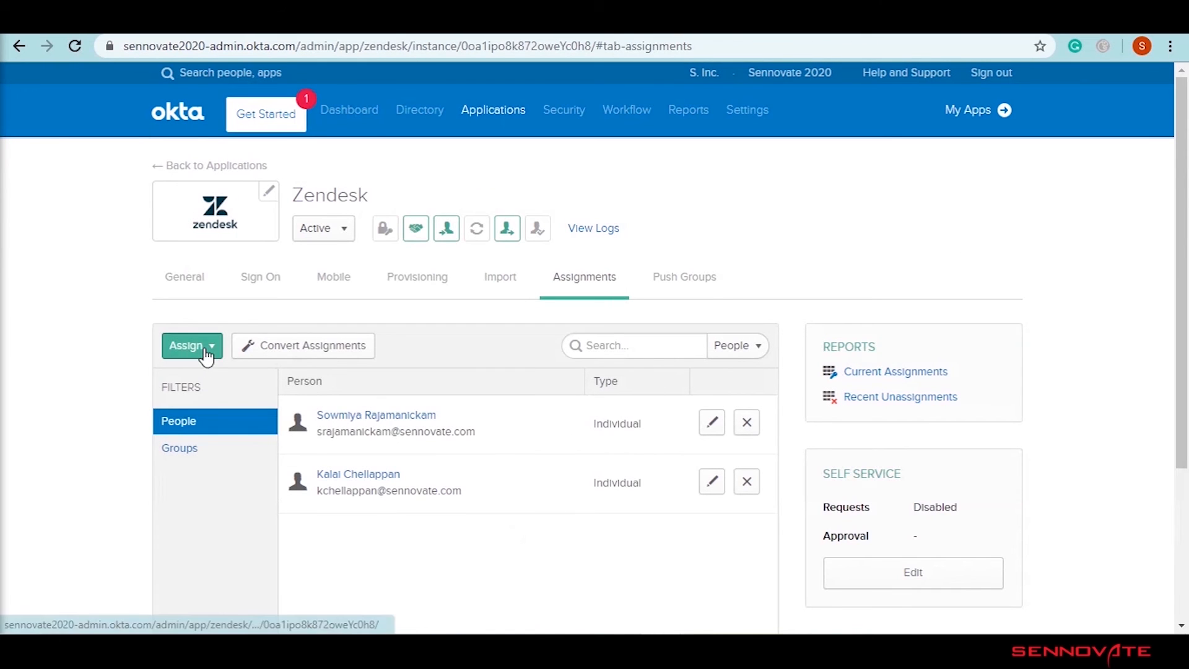
{"action": "left_click", "coordinate": [185, 345]}
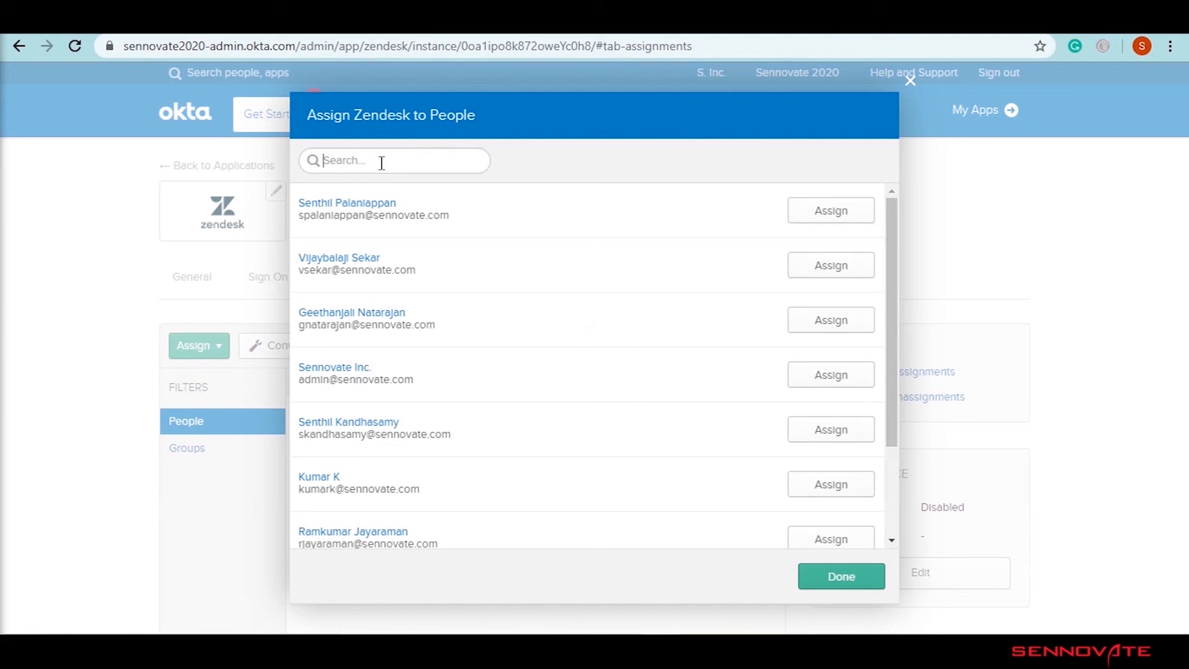
{"action": "type", "text": "geo"}
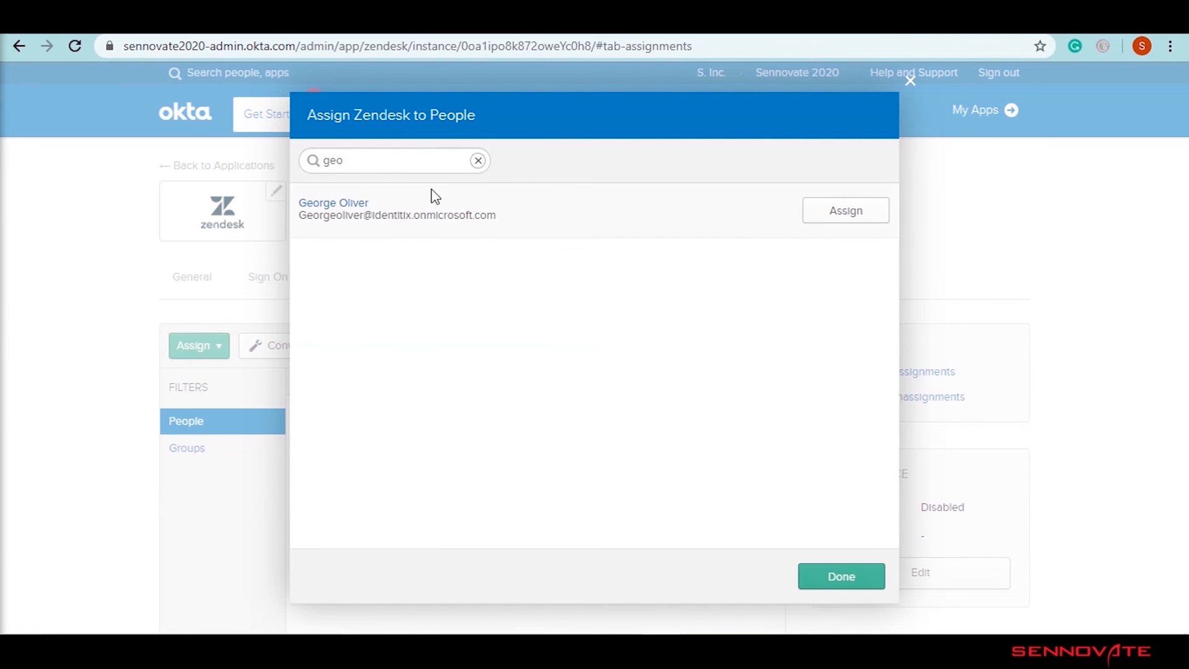
{"action": "left_click", "coordinate": [844, 210]}
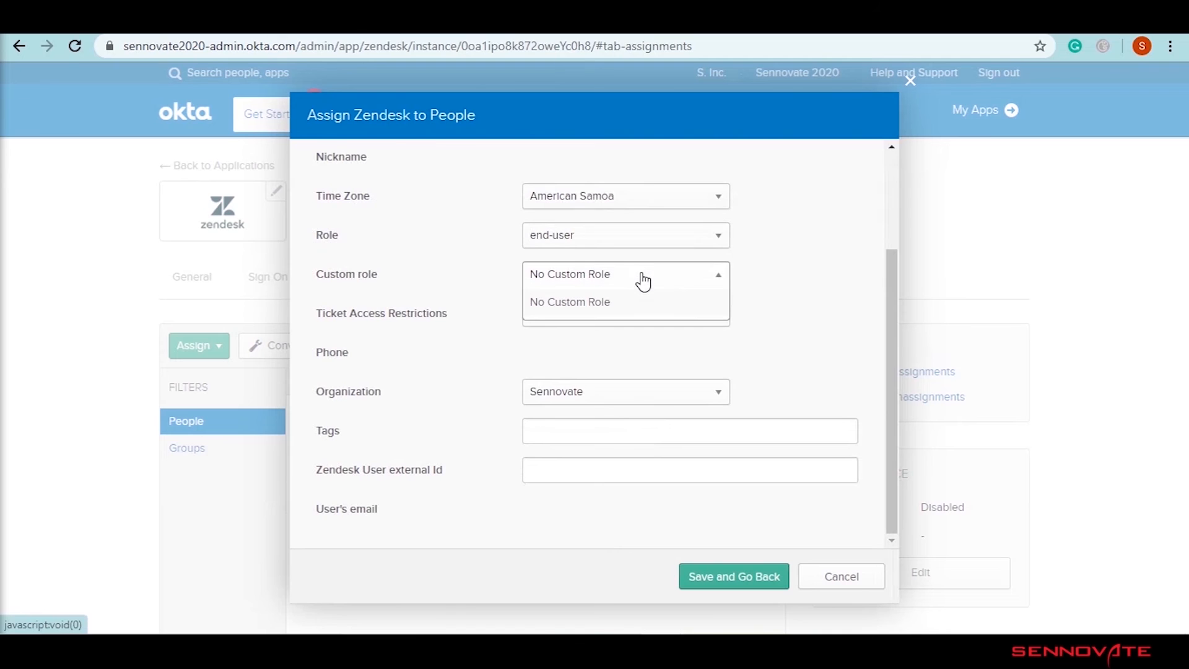
{"action": "left_click", "coordinate": [625, 234]}
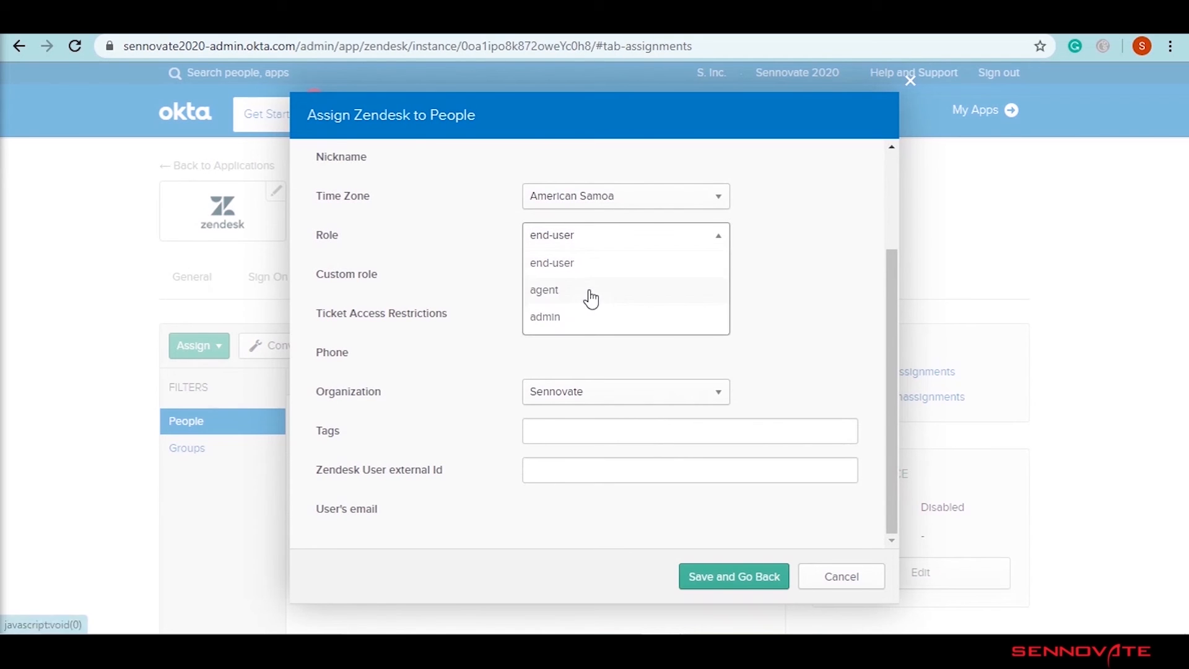
{"action": "left_click", "coordinate": [544, 290]}
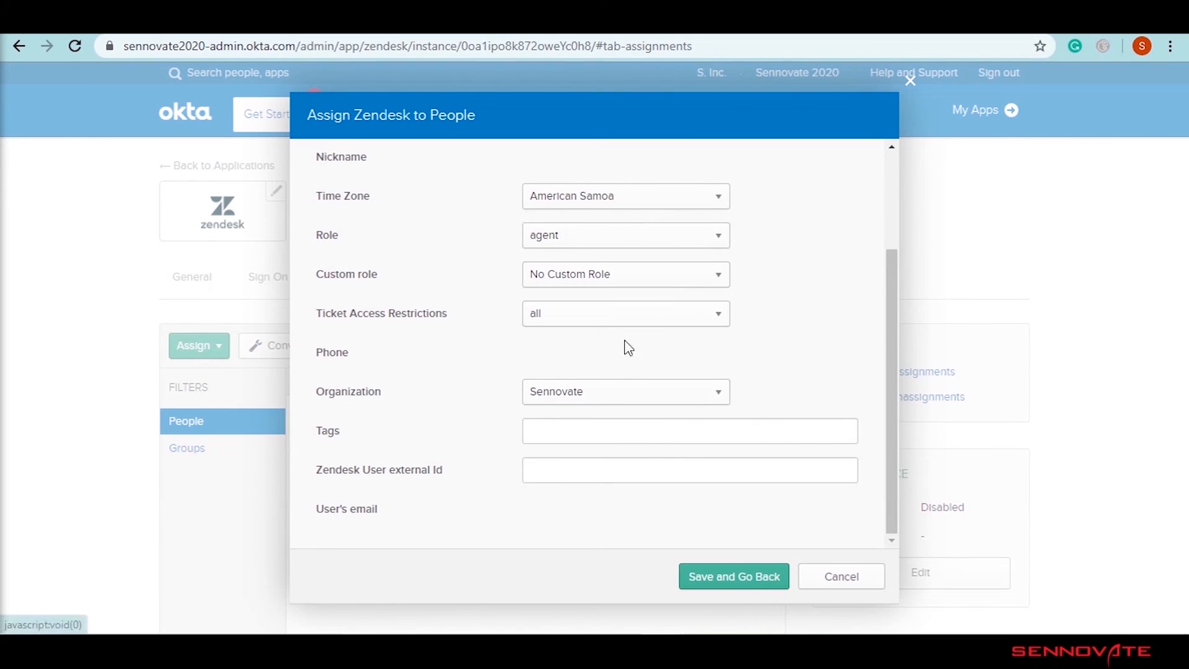
{"action": "left_click", "coordinate": [625, 313]}
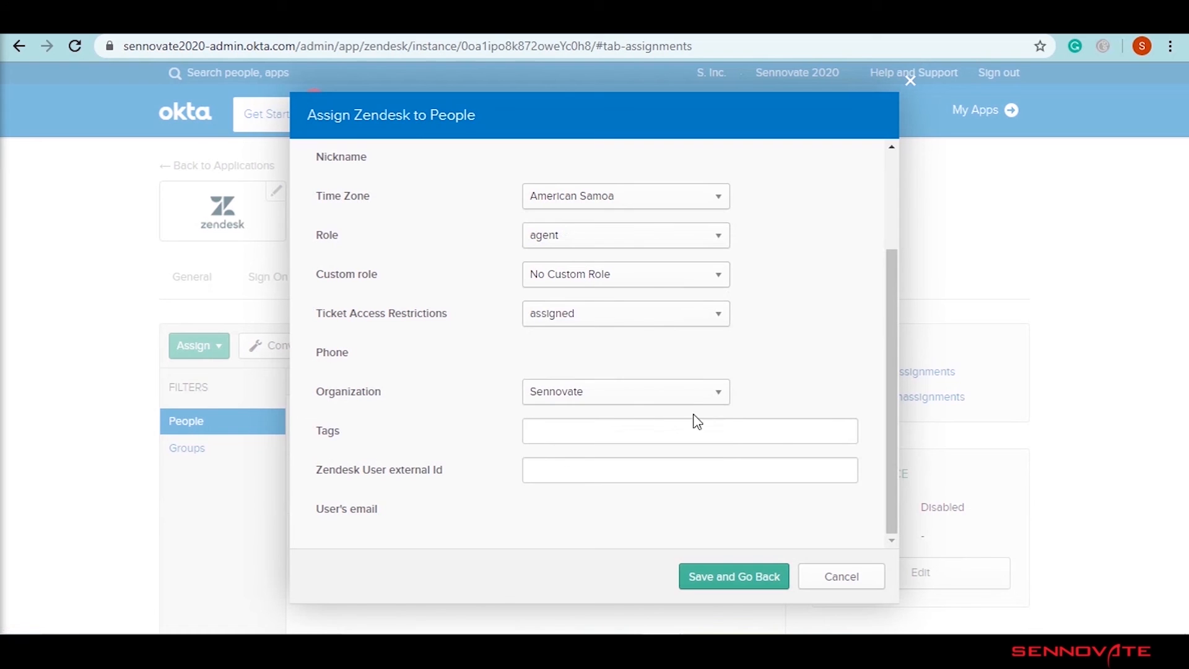
{"action": "left_click", "coordinate": [732, 577]}
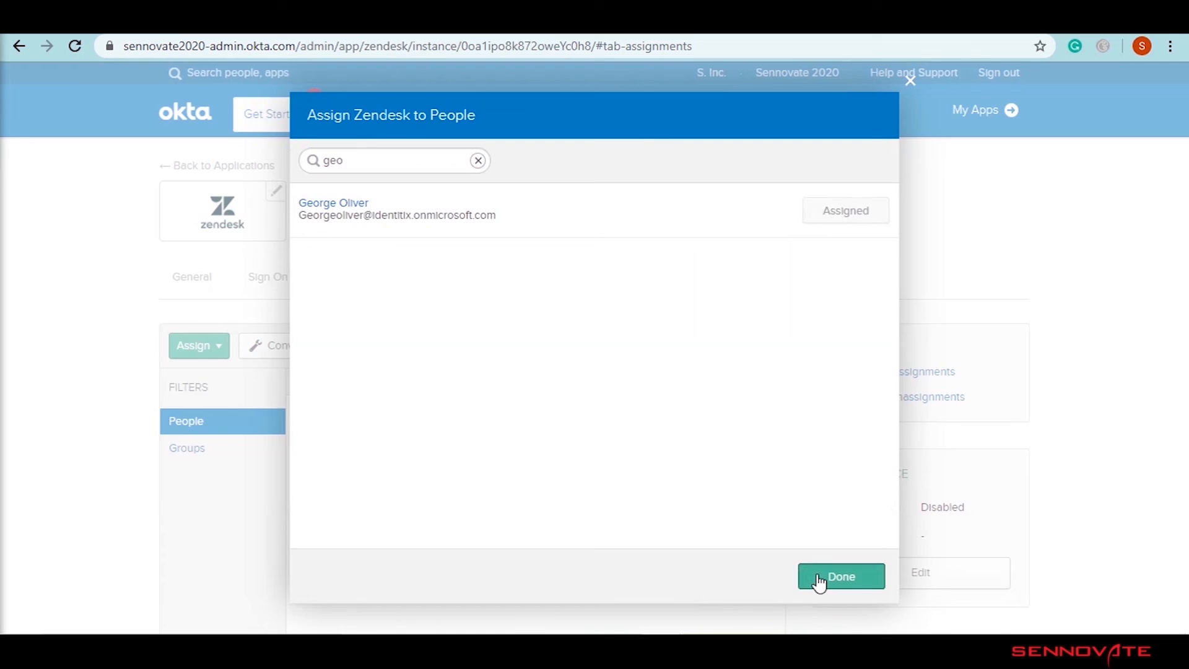
{"action": "left_click", "coordinate": [840, 576]}
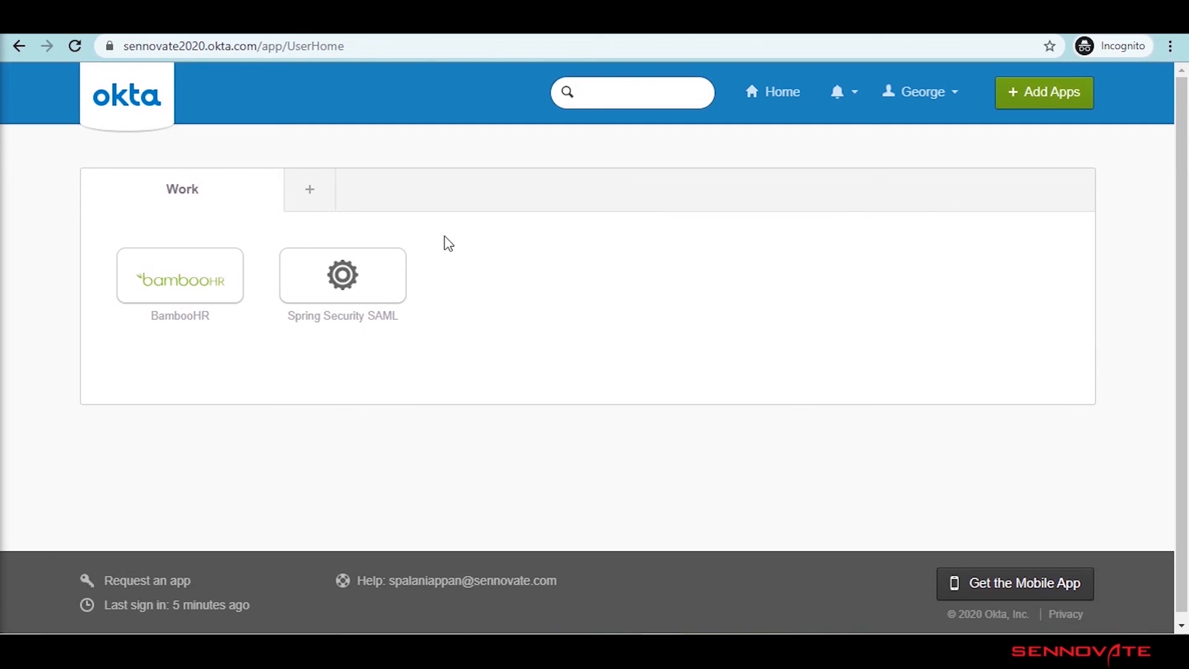
Refresh George's dashboard, check the Zendesk assignment notification, and launch Zendesk via SSO
{"action": "left_click", "coordinate": [631, 92]}
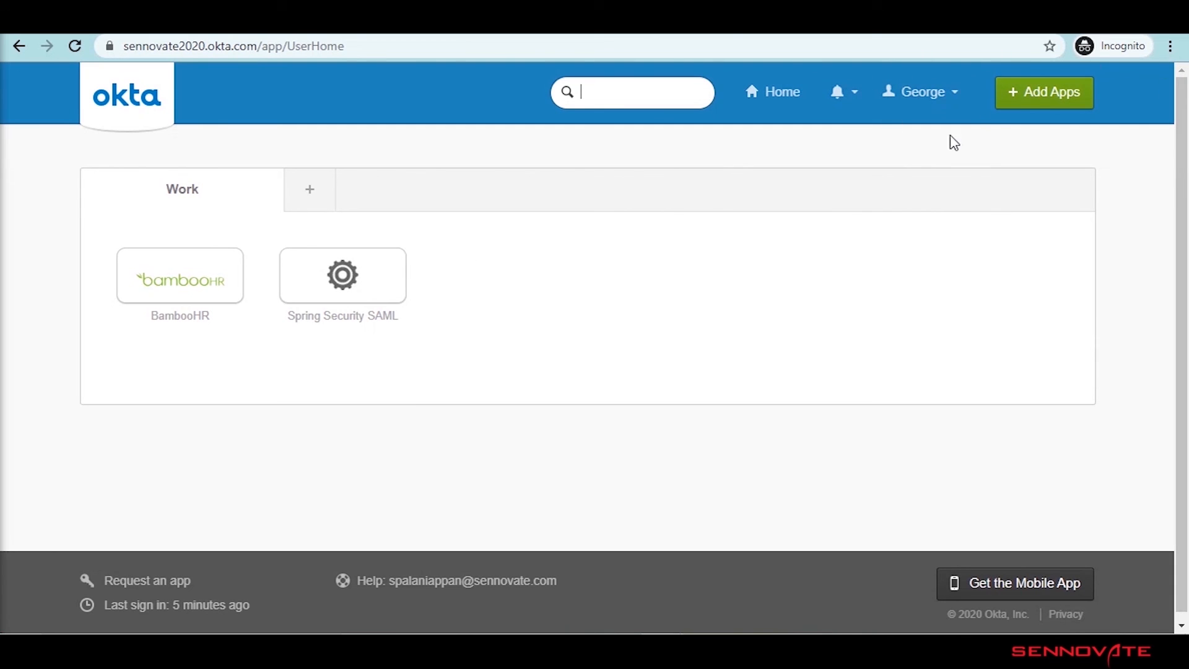
{"action": "left_click", "coordinate": [74, 47]}
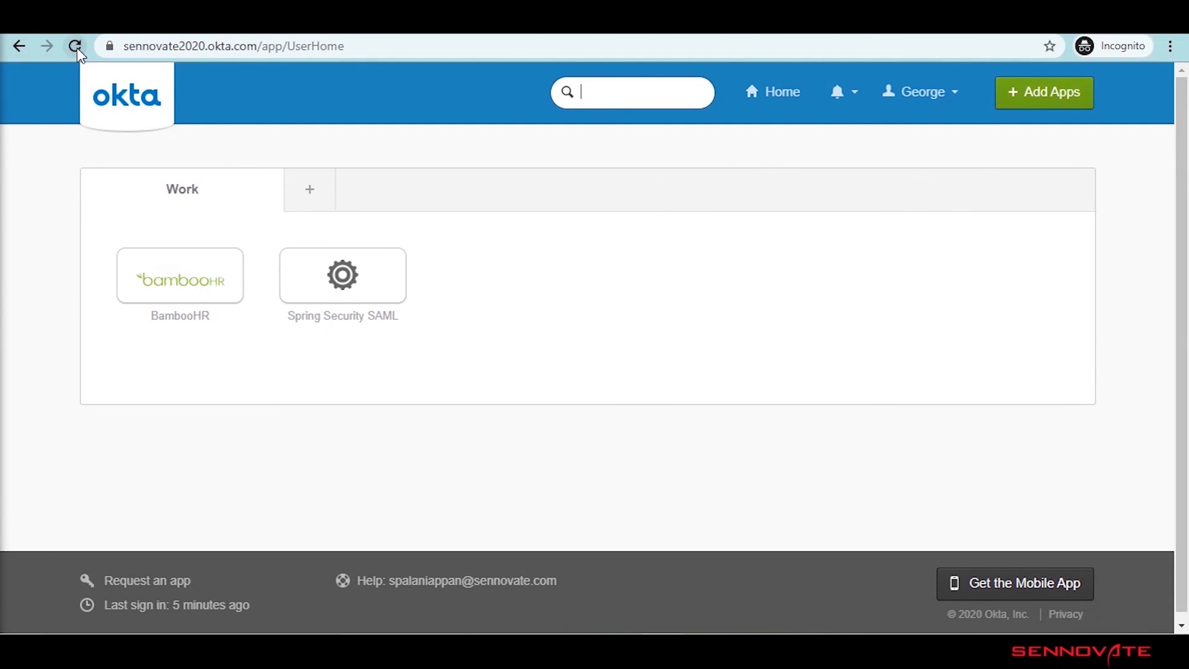
{"action": "left_click", "coordinate": [74, 46]}
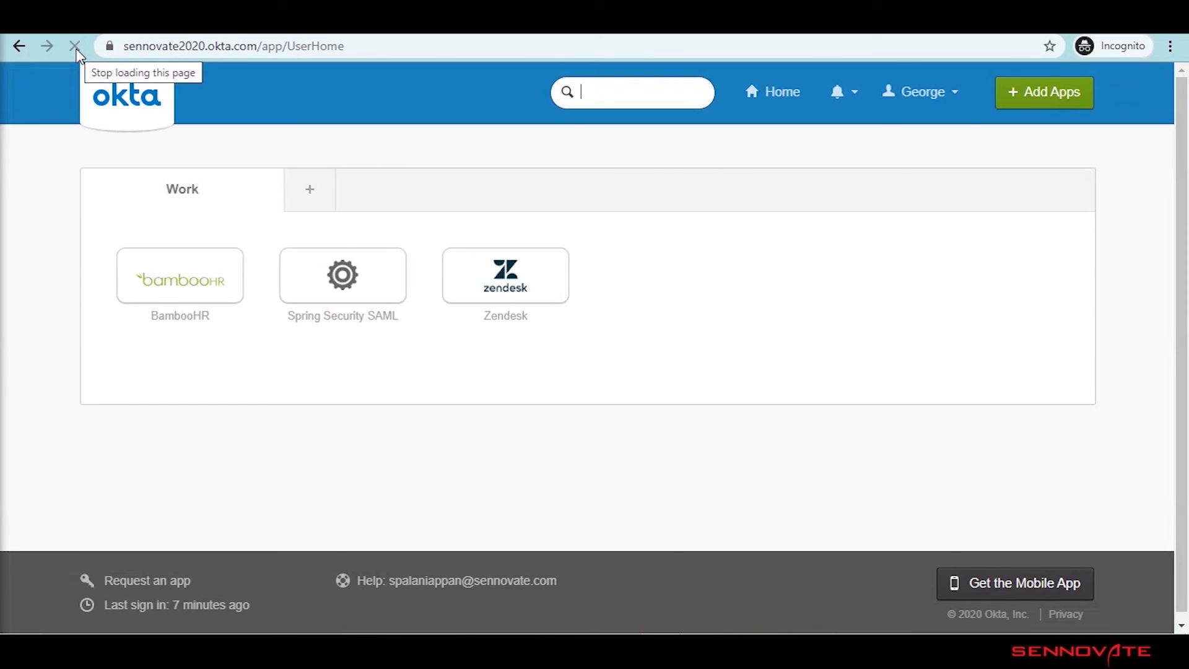
{"action": "left_click", "coordinate": [837, 92]}
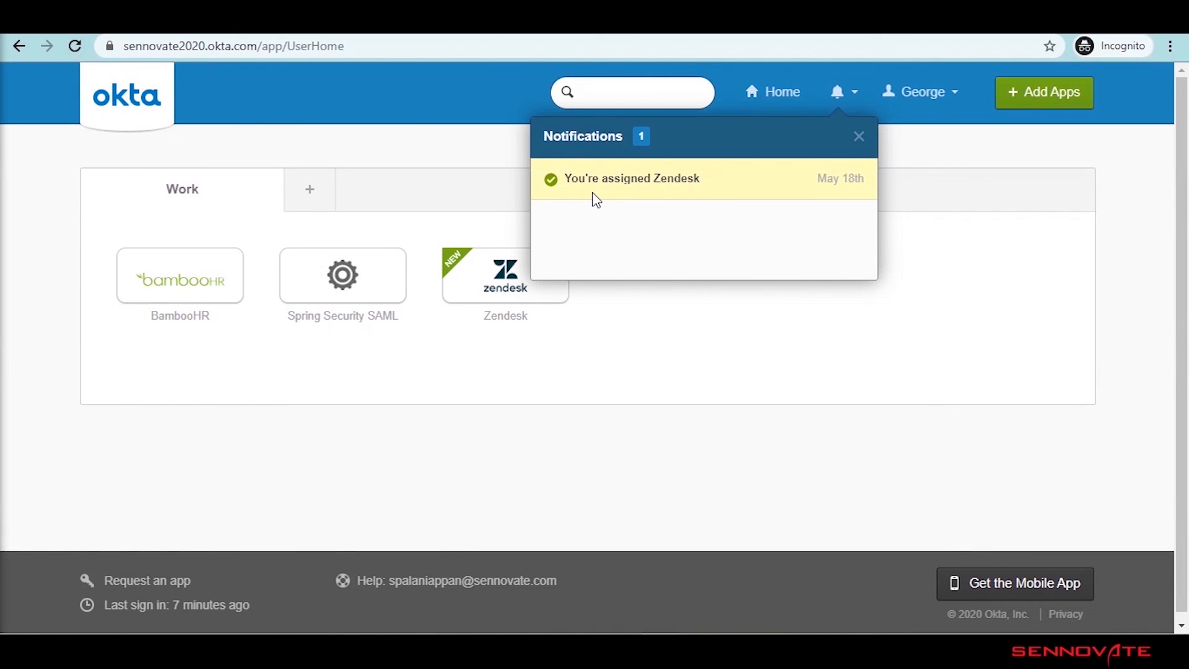
{"action": "mouse_move", "coordinate": [597, 262]}
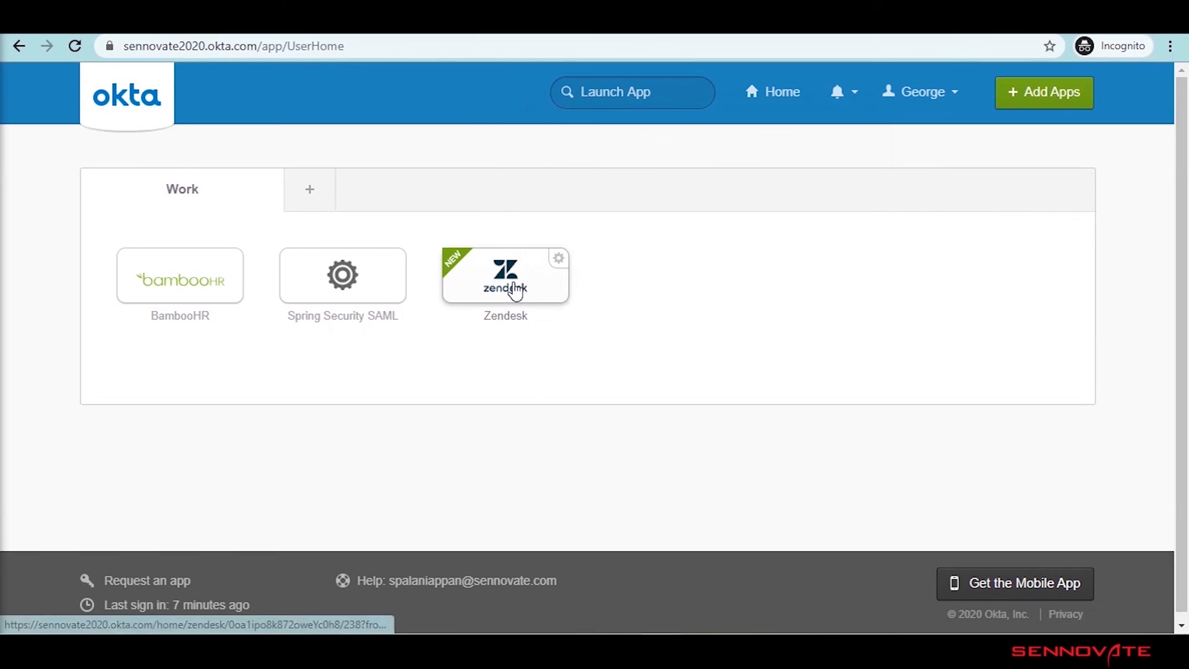
{"action": "left_click", "coordinate": [505, 274]}
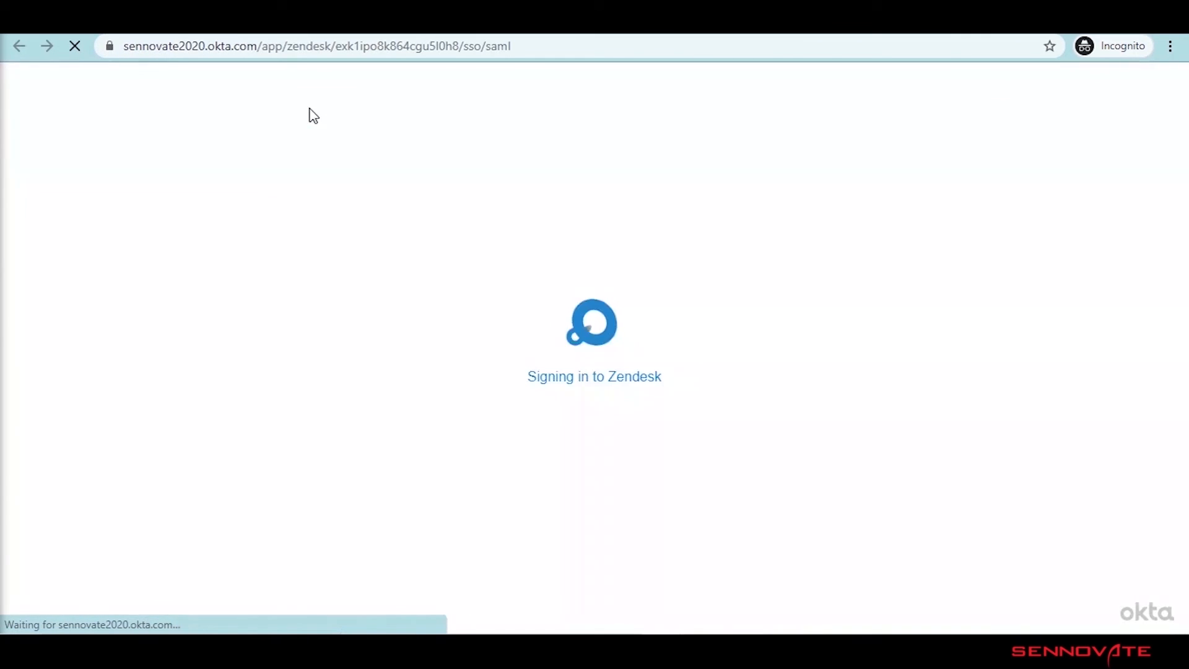